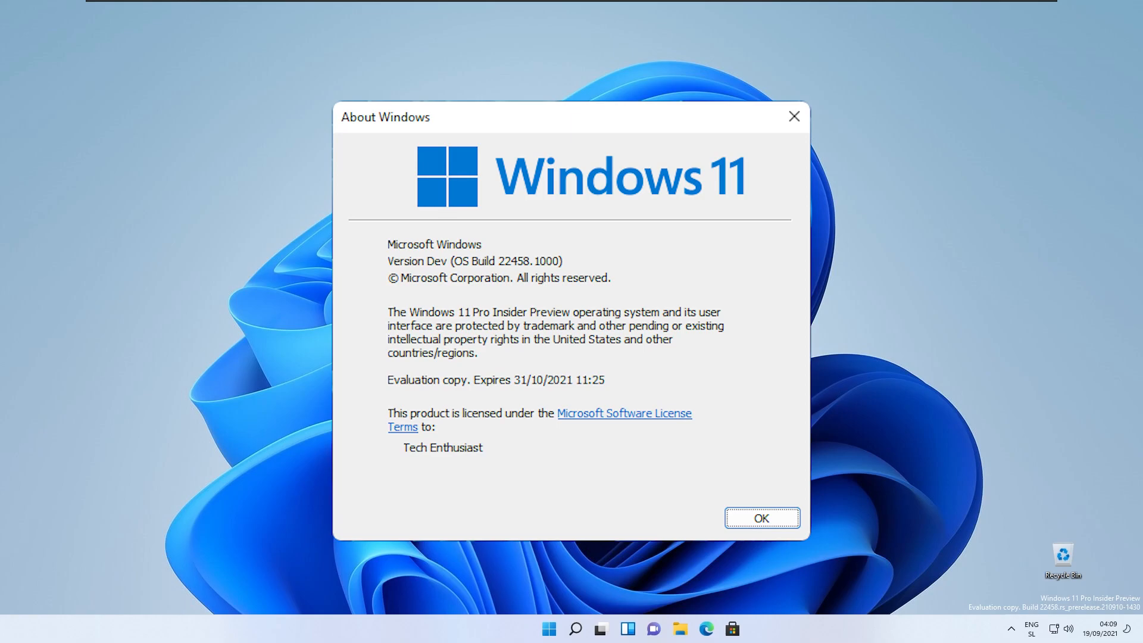
Dismiss the build 22458 About Windows dialog and bring up the Start menu
click(761, 517)
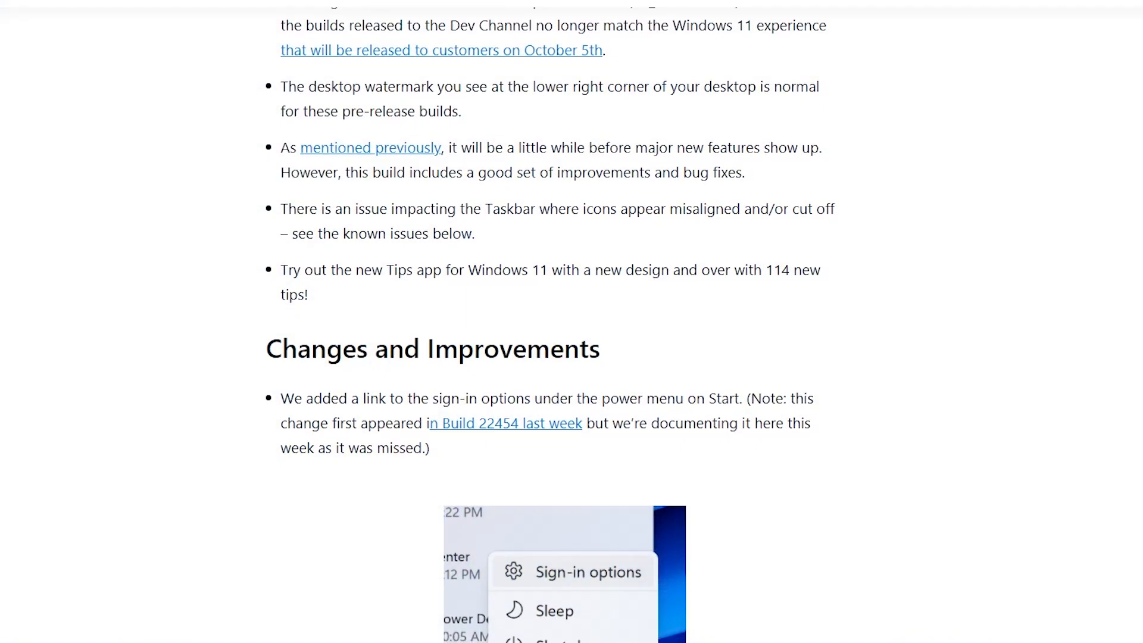
scroll(down, 3)
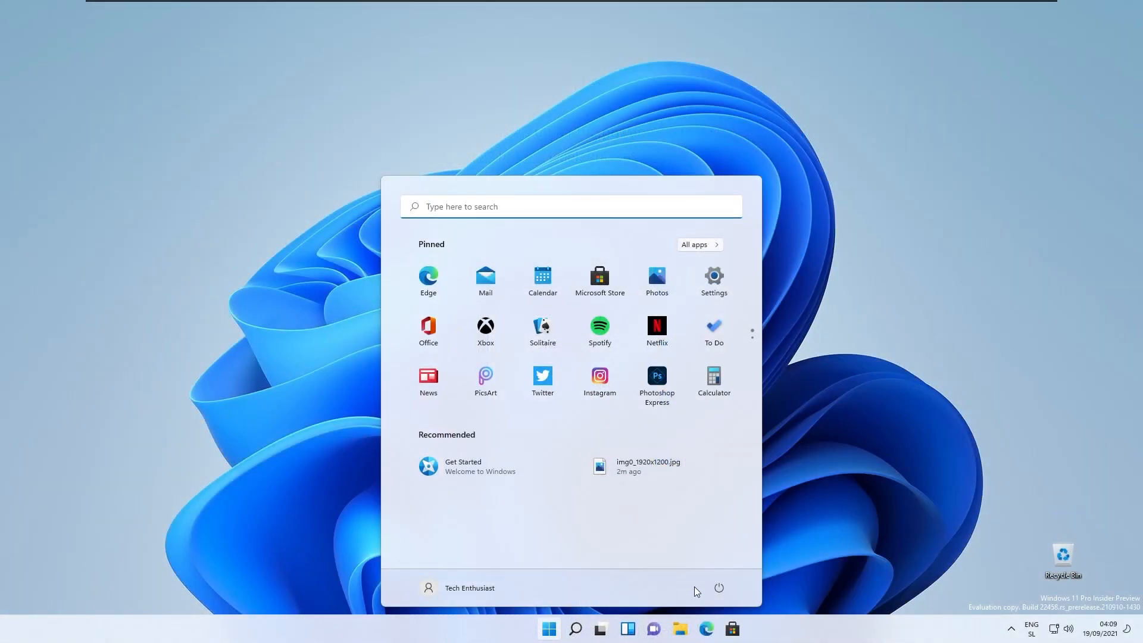
Go to Settings > Accounts > Sign-in options from the Start power menu
click(718, 587)
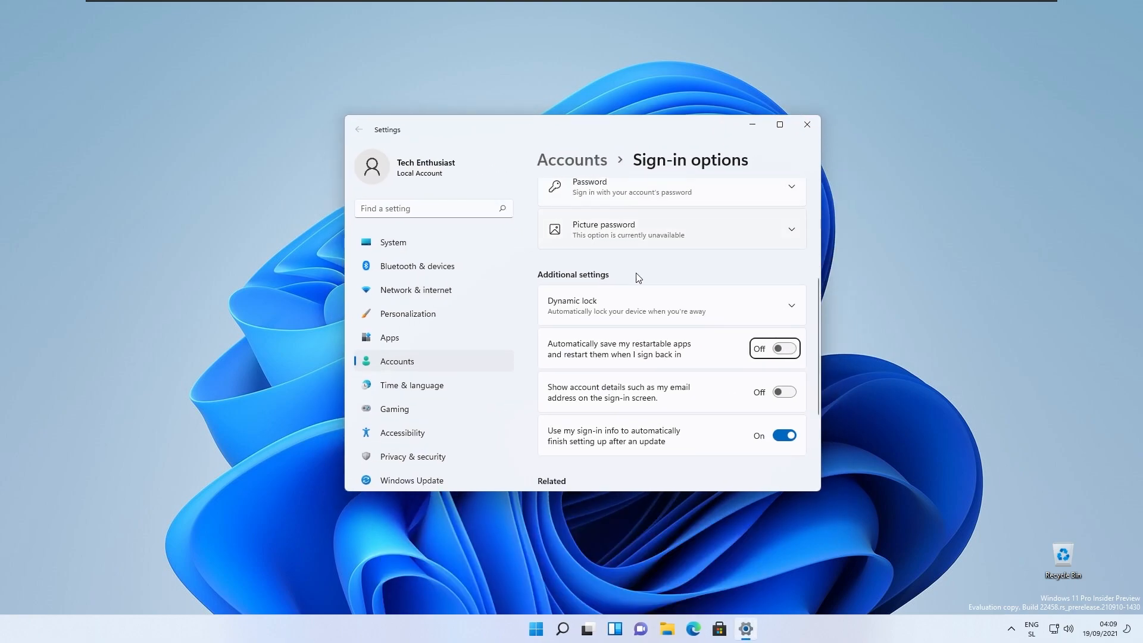
scroll(up, 3)
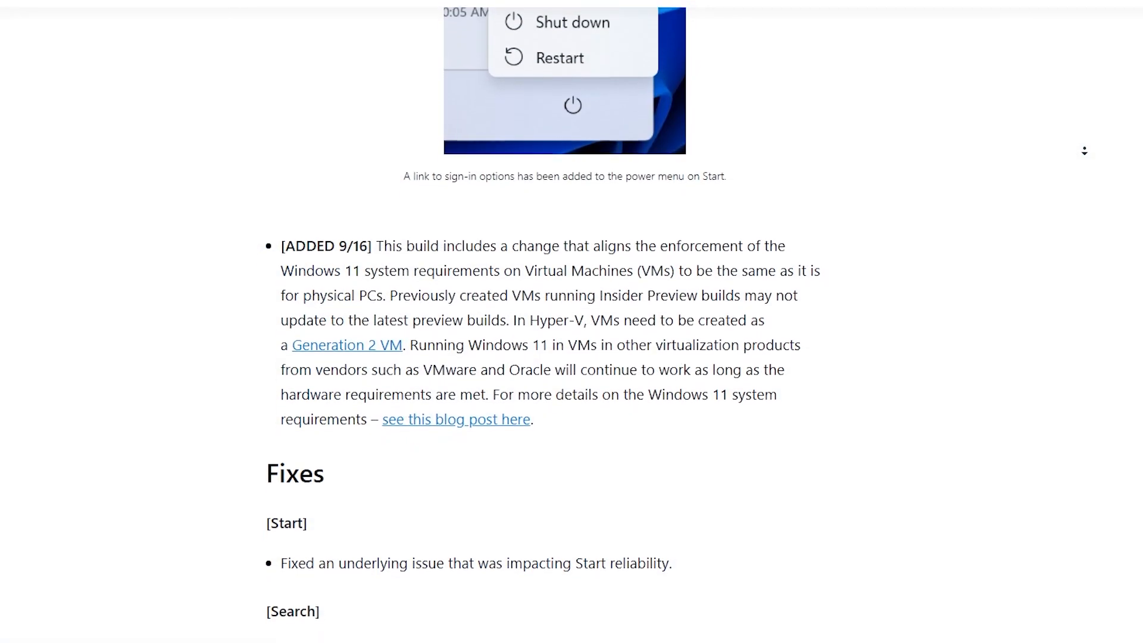
Scroll the build 22458 post past the sign-in image to the VM requirements note and Fixes
scroll(down, 3)
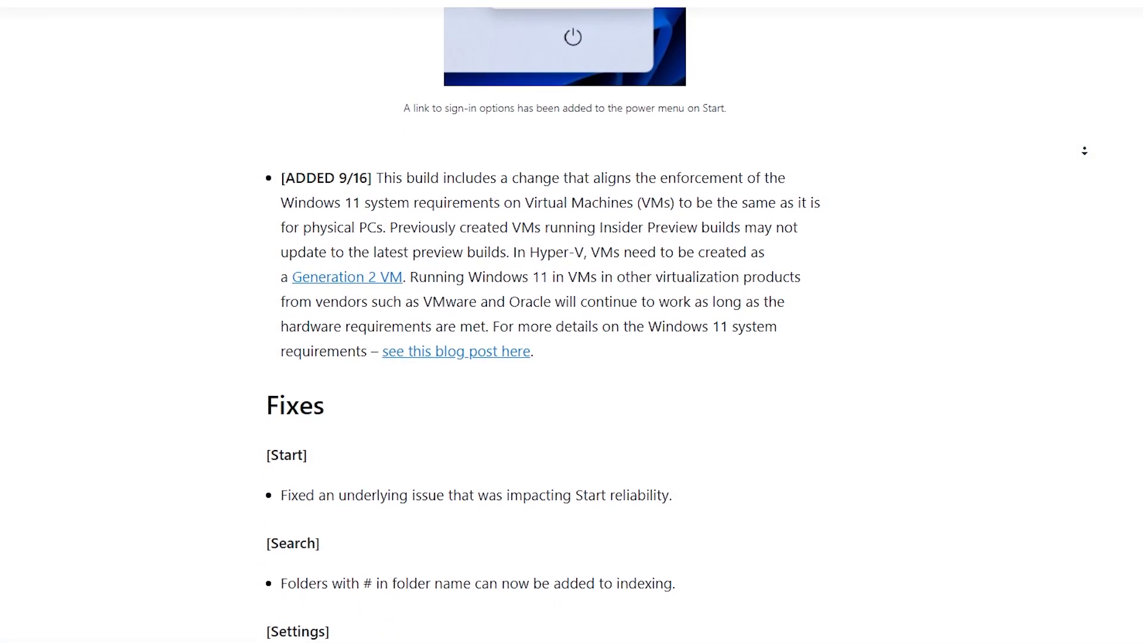
scroll(down, 3)
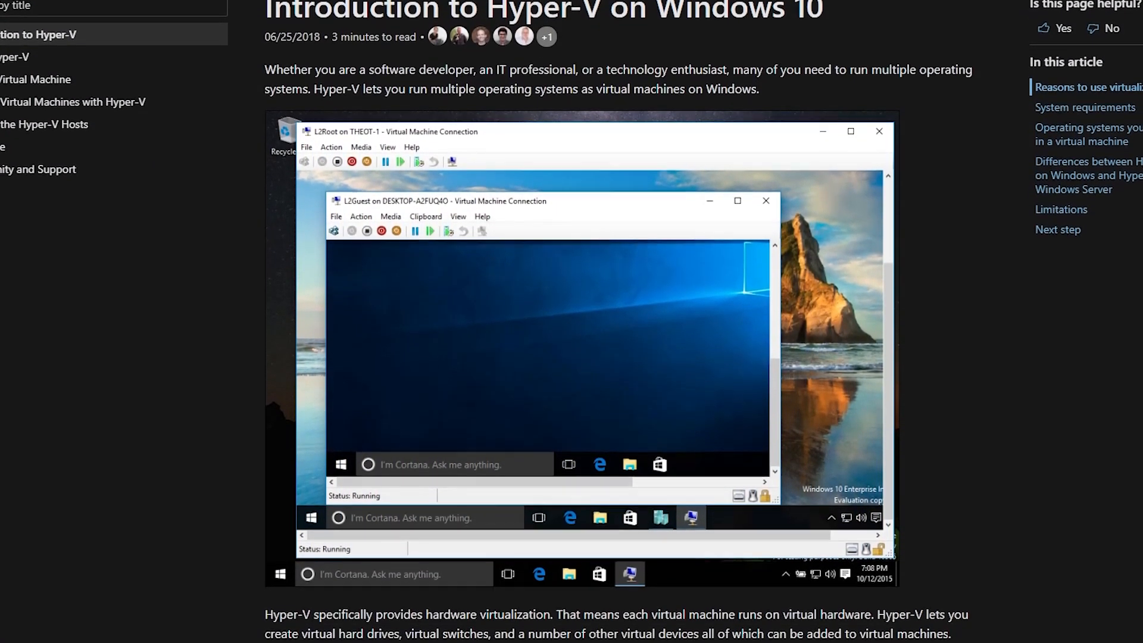
Scroll through the Introduction to Hyper-V article and the VirtualBox screenshots page
scroll(down, 3)
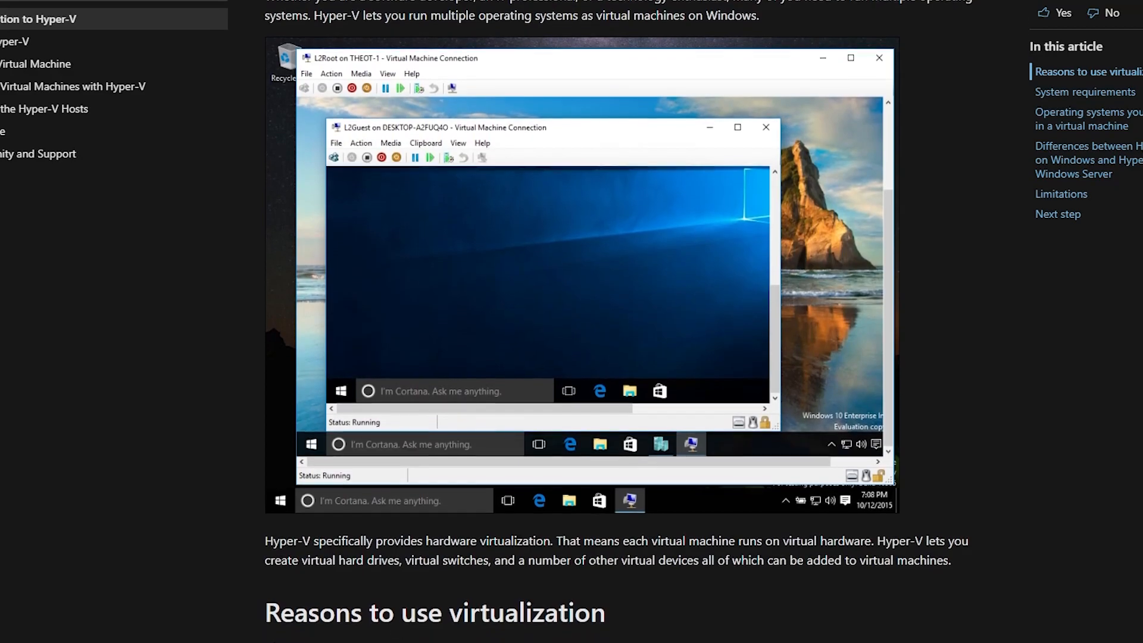
scroll(down, 3)
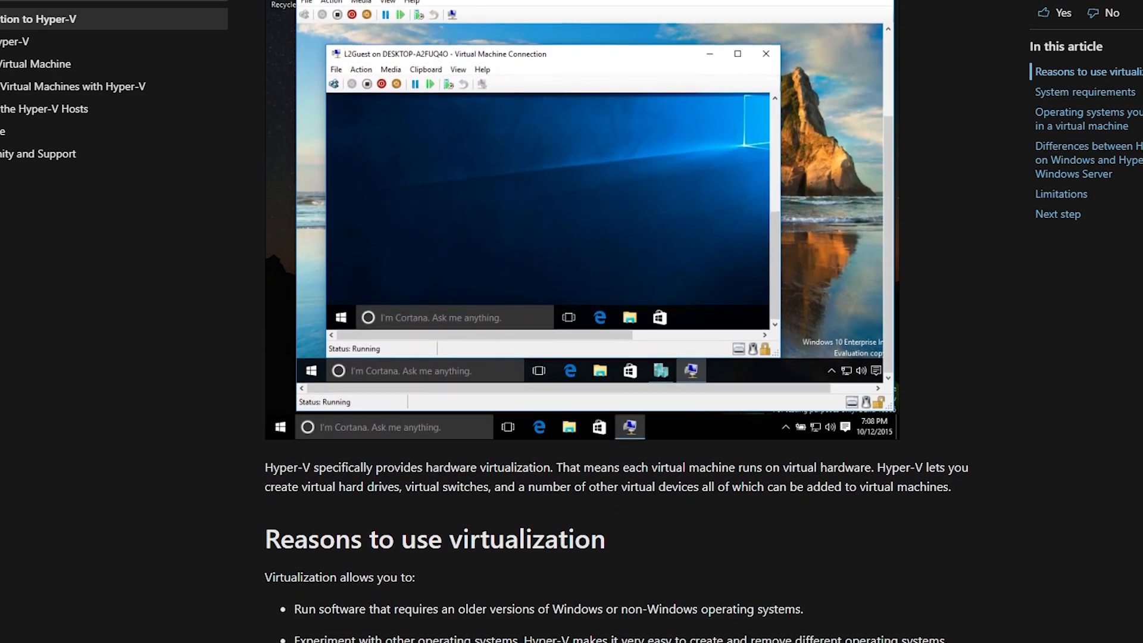
scroll(down, 3)
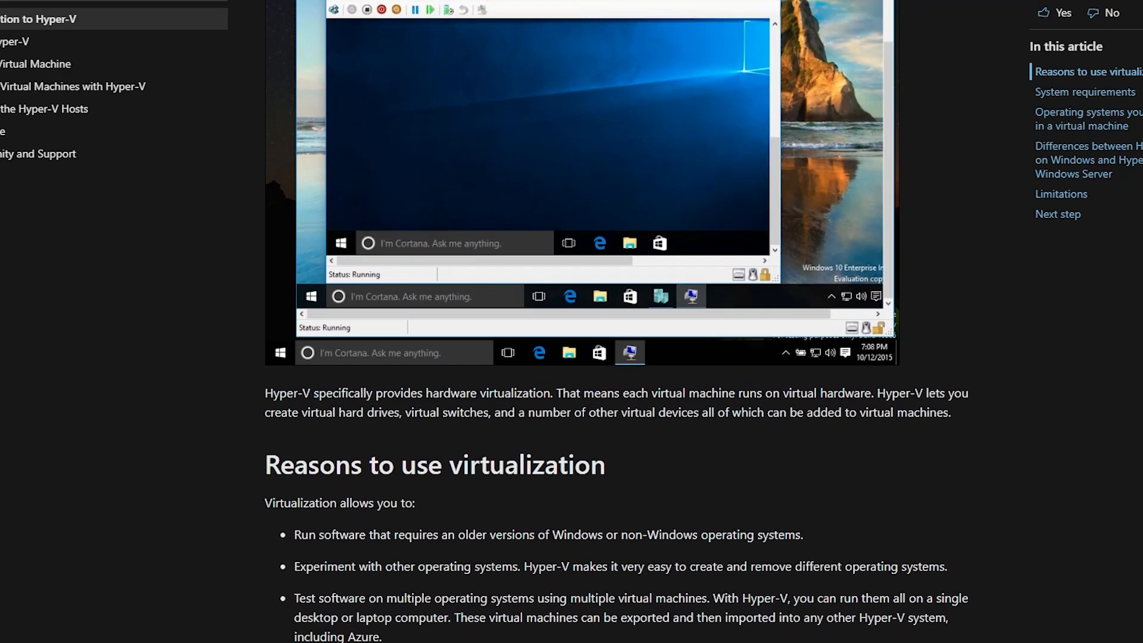
scroll(down, 3)
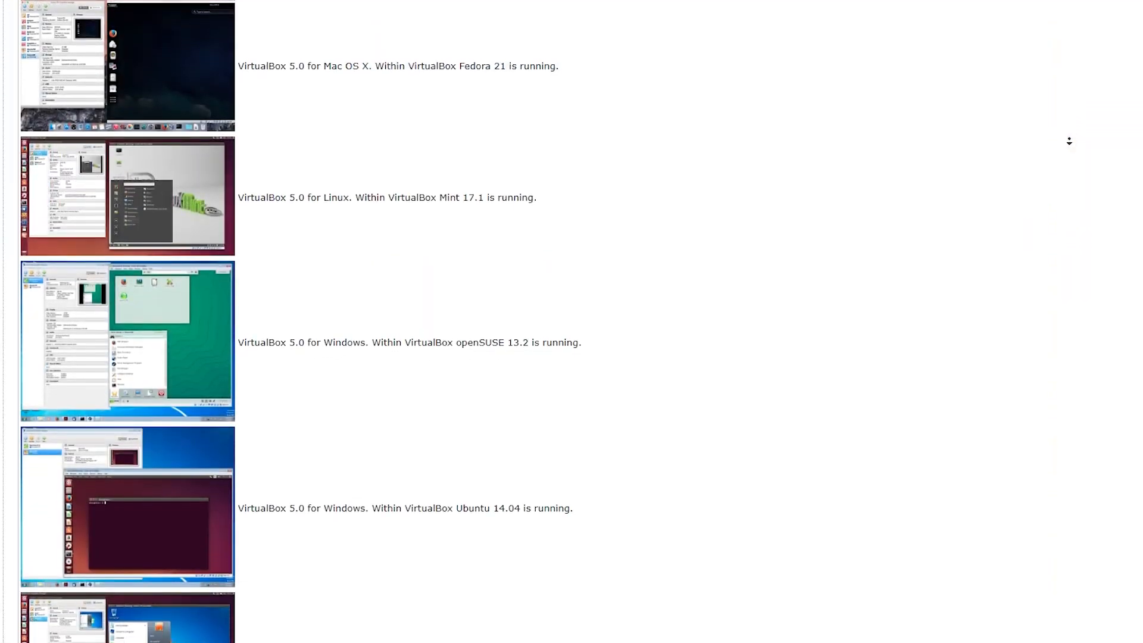
scroll(down, 3)
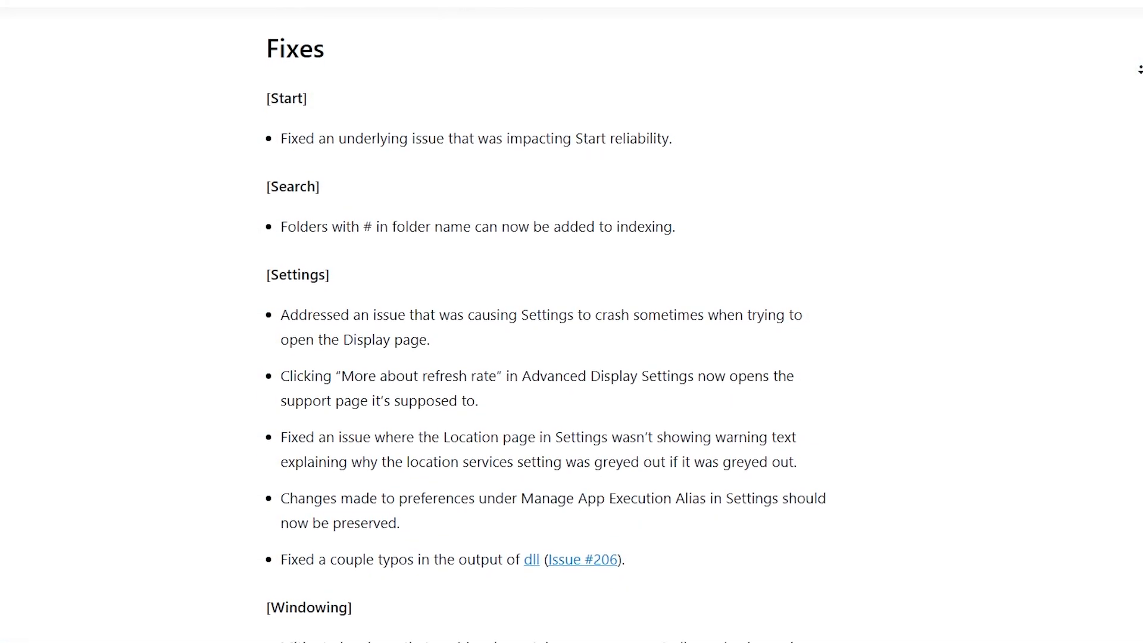
Scroll the release notes through Windowing, Other fixes and Known issues to Windows Sandbox
scroll(down, 3)
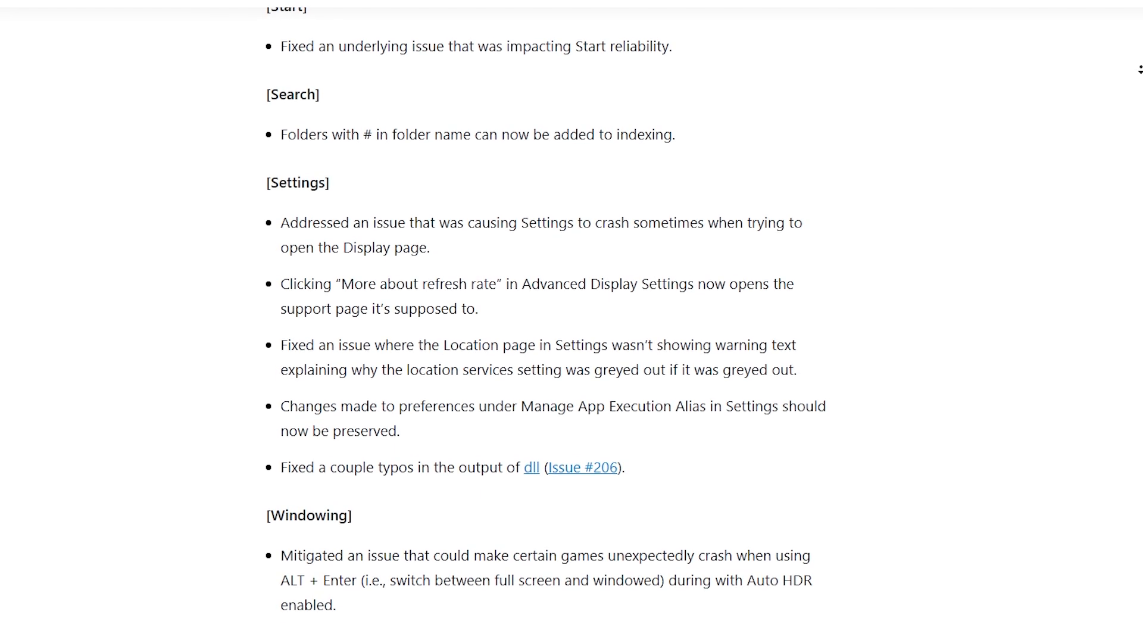
scroll(down, 3)
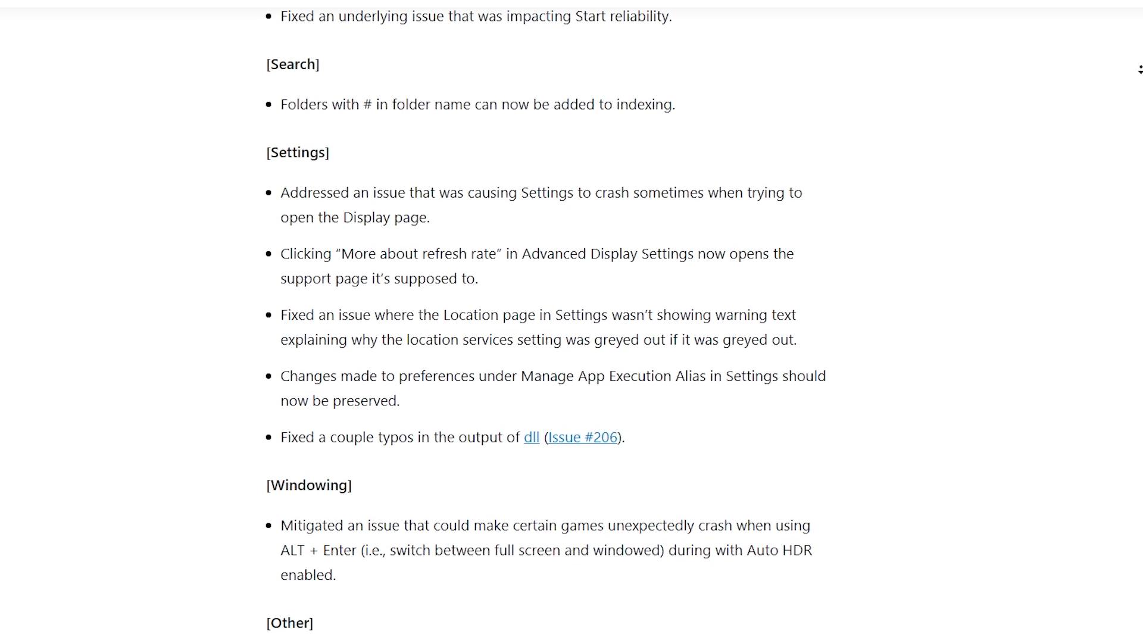
scroll(down, 3)
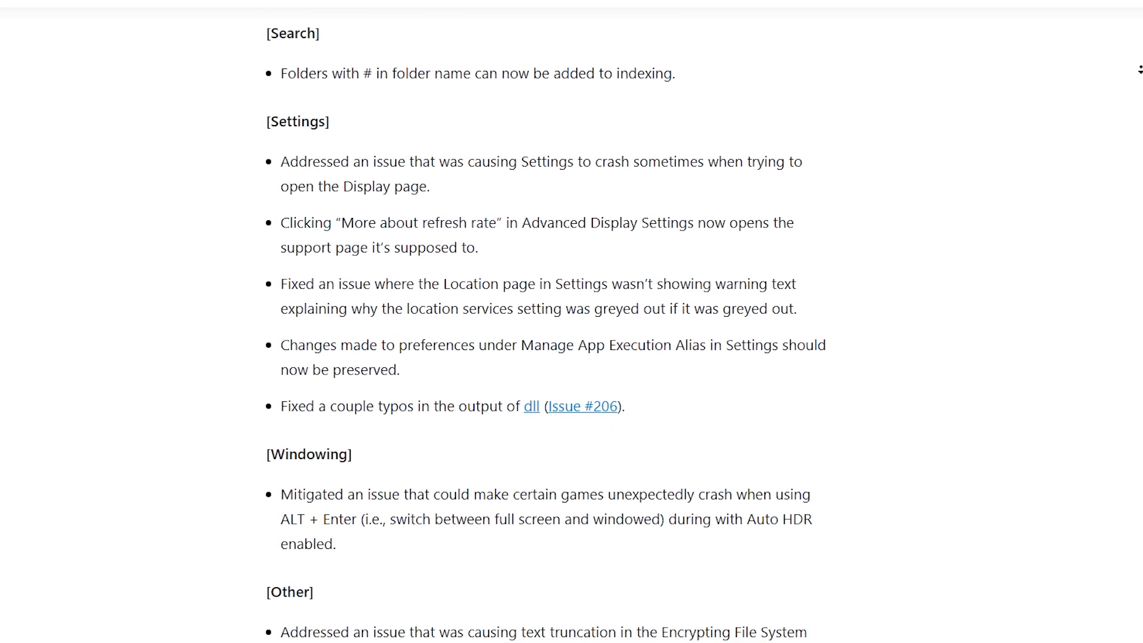
scroll(down, 3)
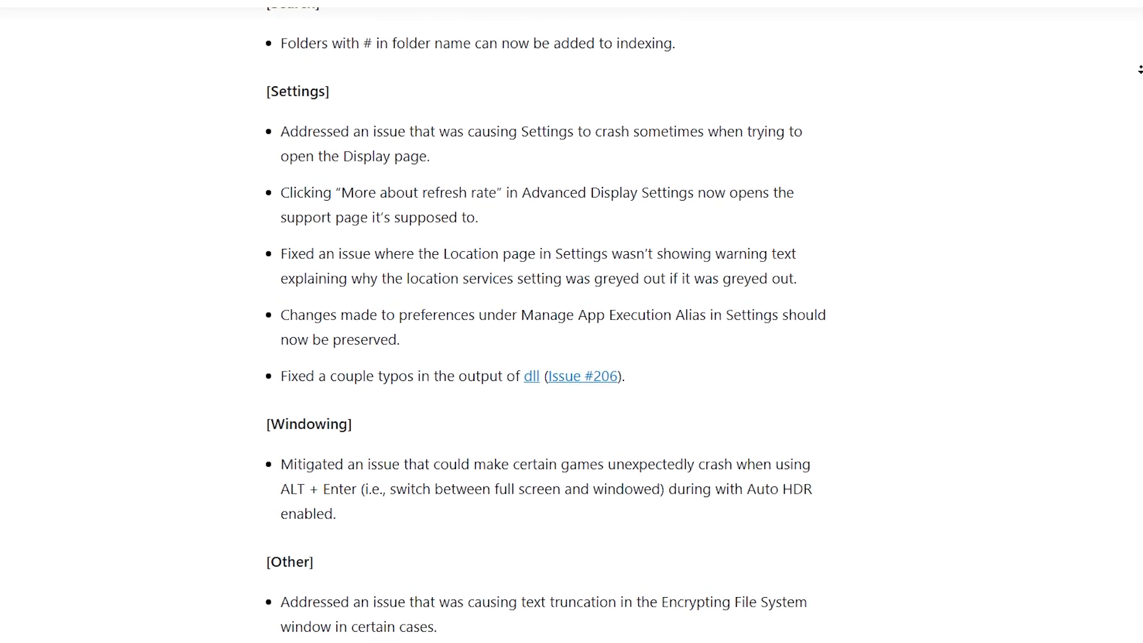
scroll(down, 3)
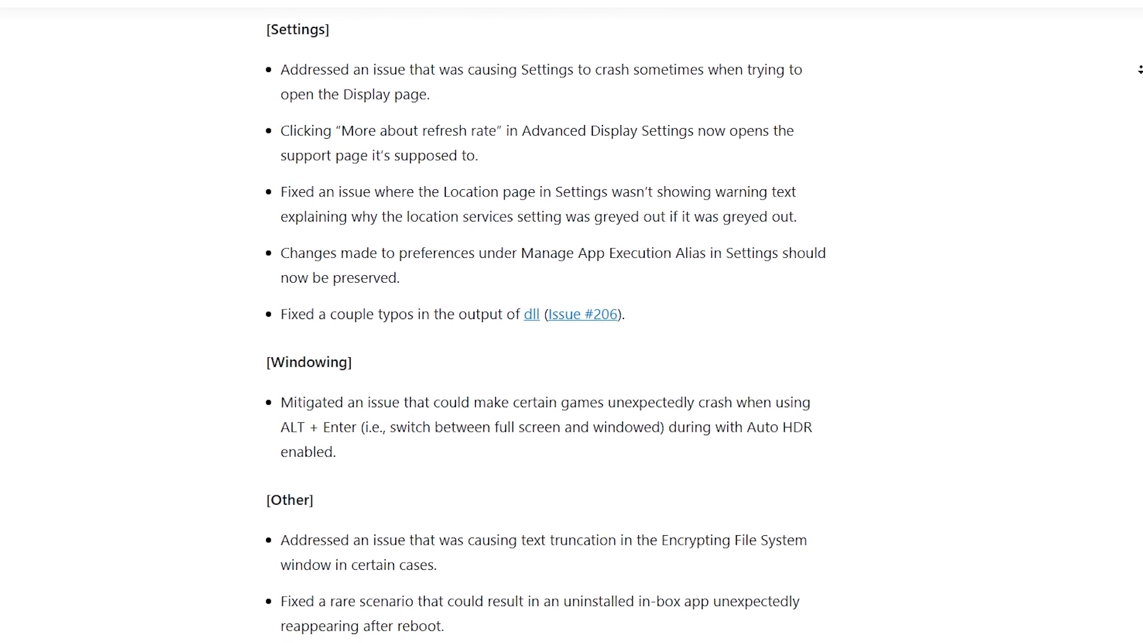
scroll(down, 3)
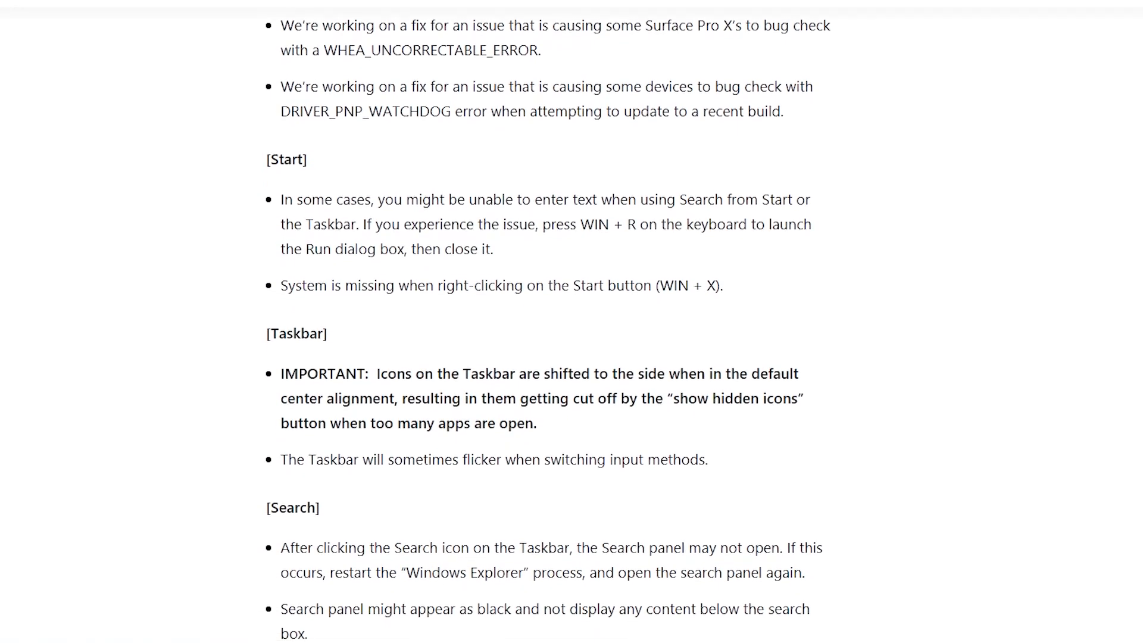
scroll(down, 3)
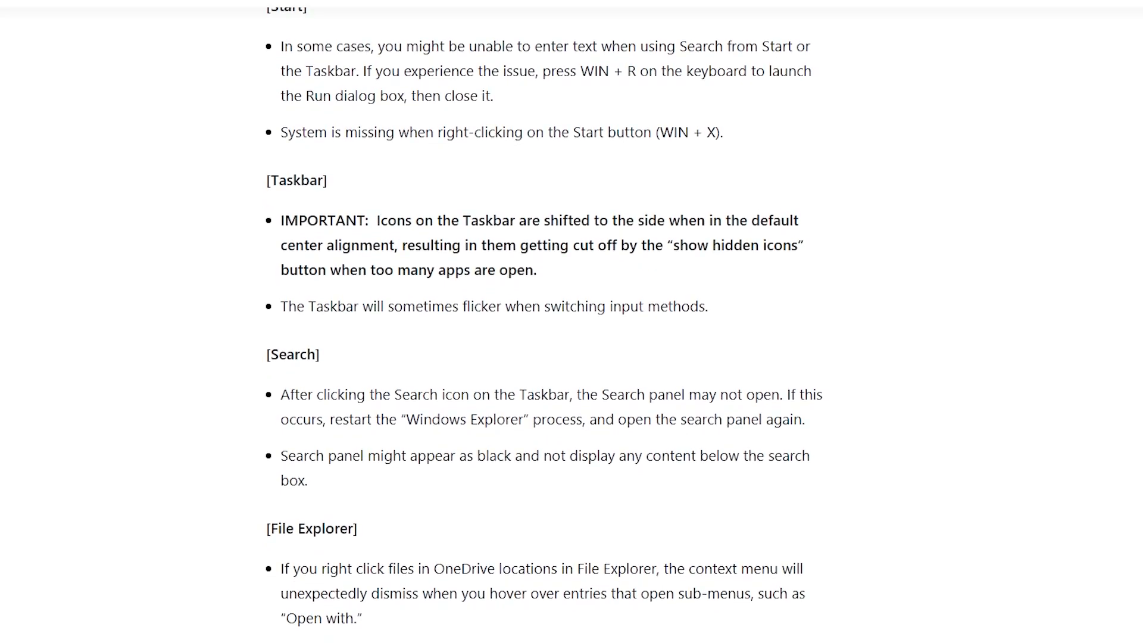
scroll(down, 3)
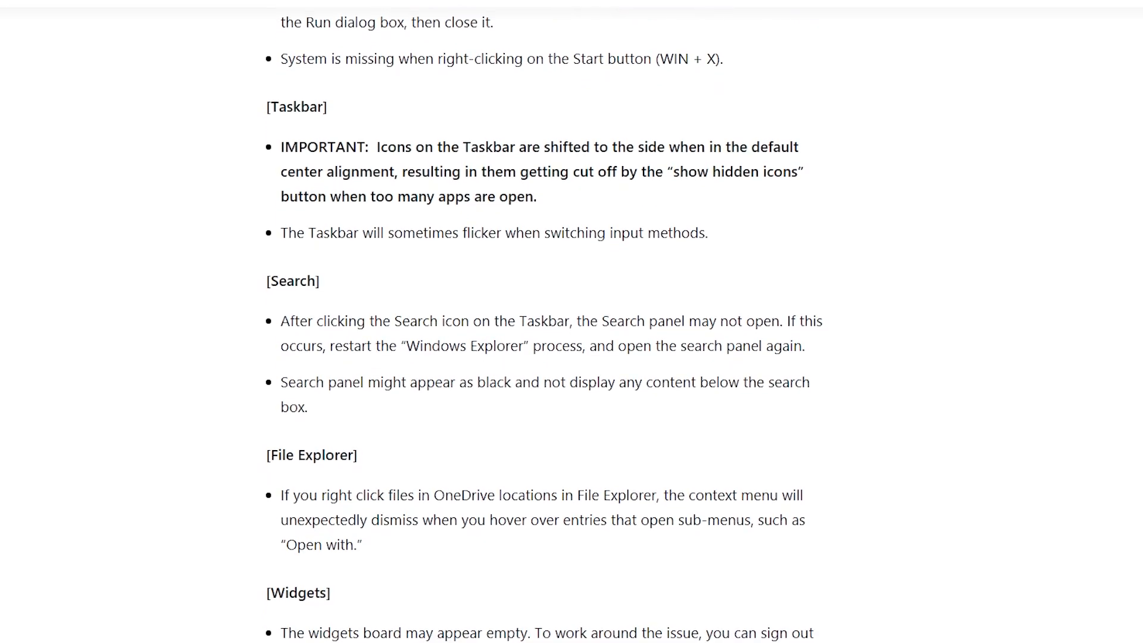
scroll(down, 3)
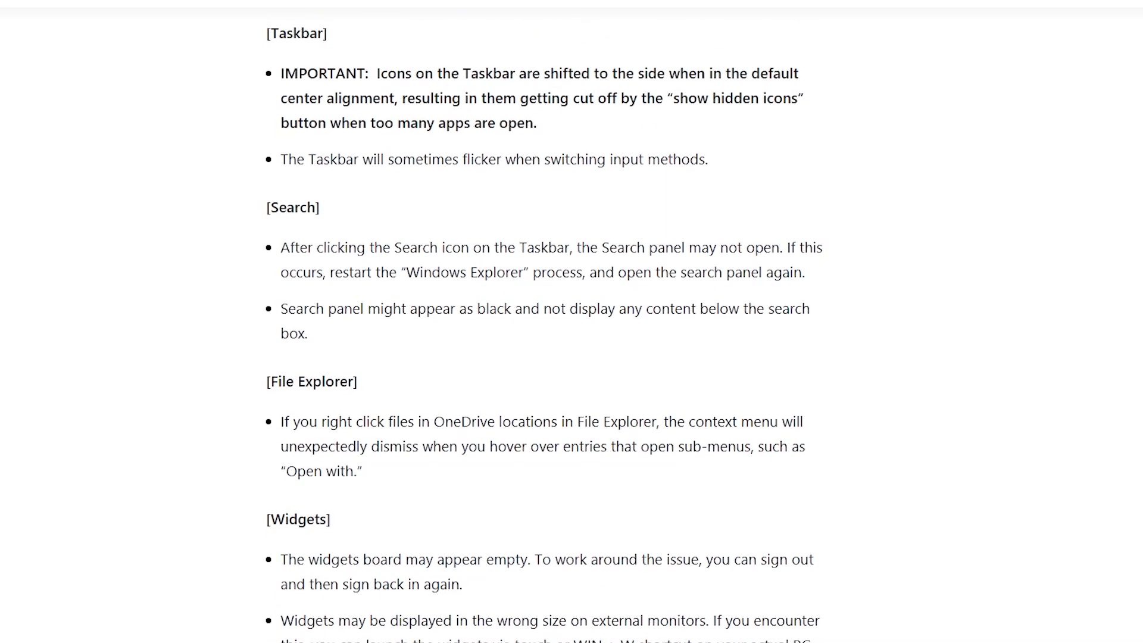
scroll(down, 3)
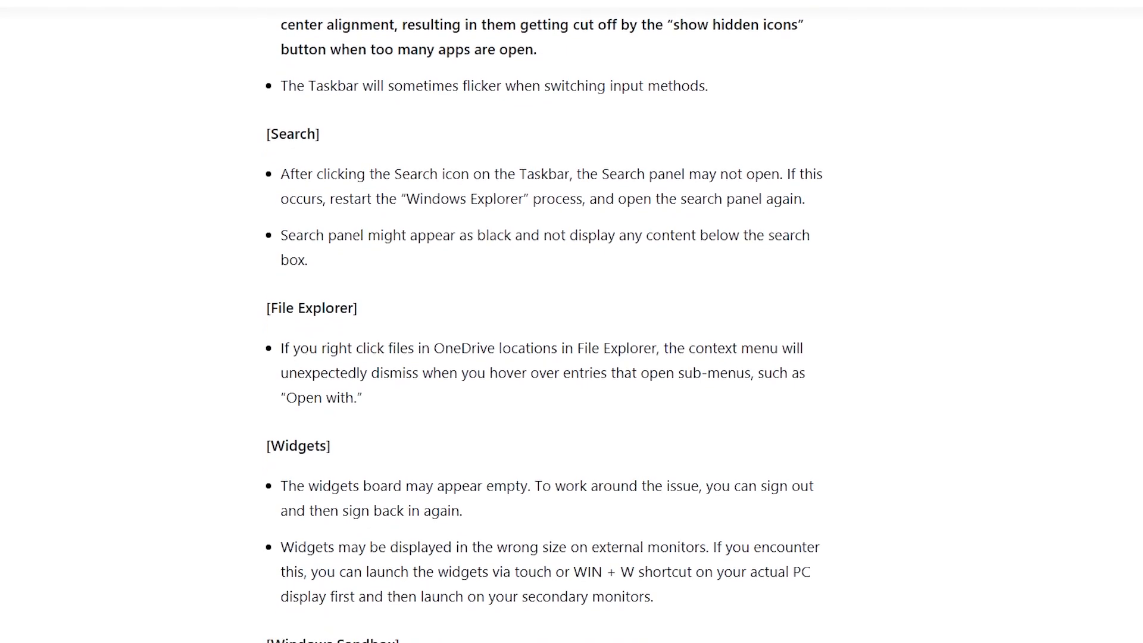
scroll(down, 3)
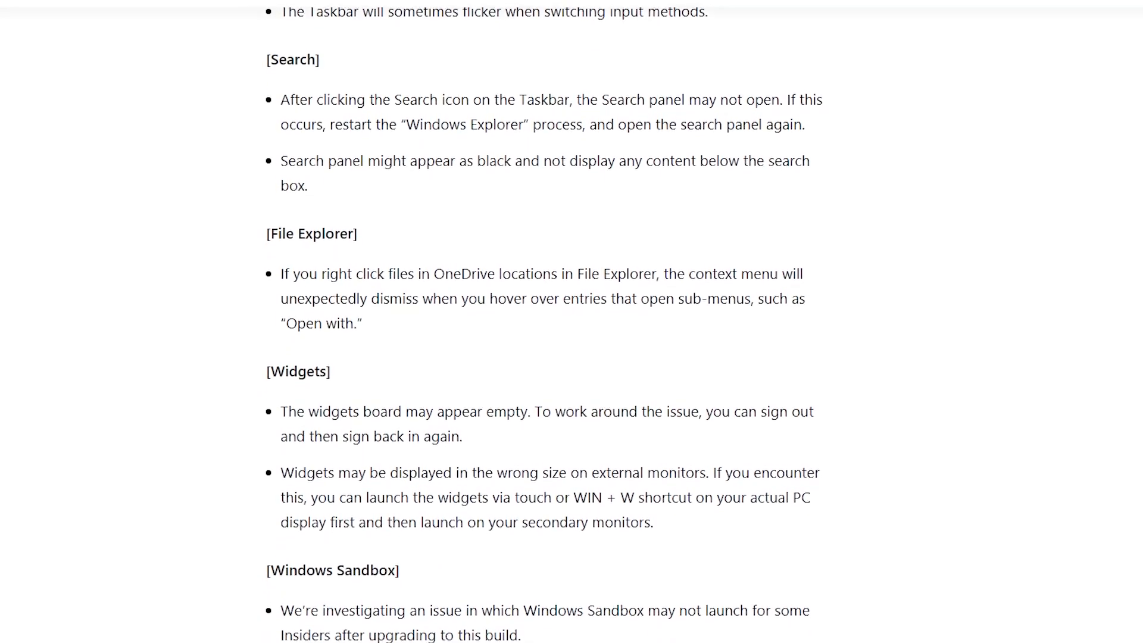
scroll(down, 3)
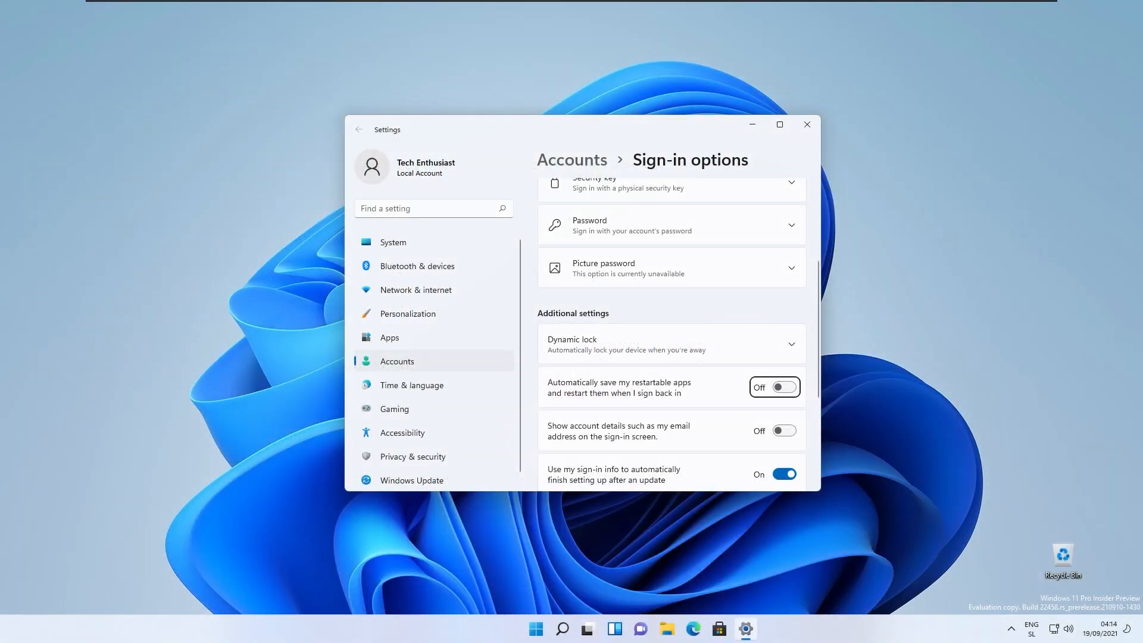
mouse_move(644, 586)
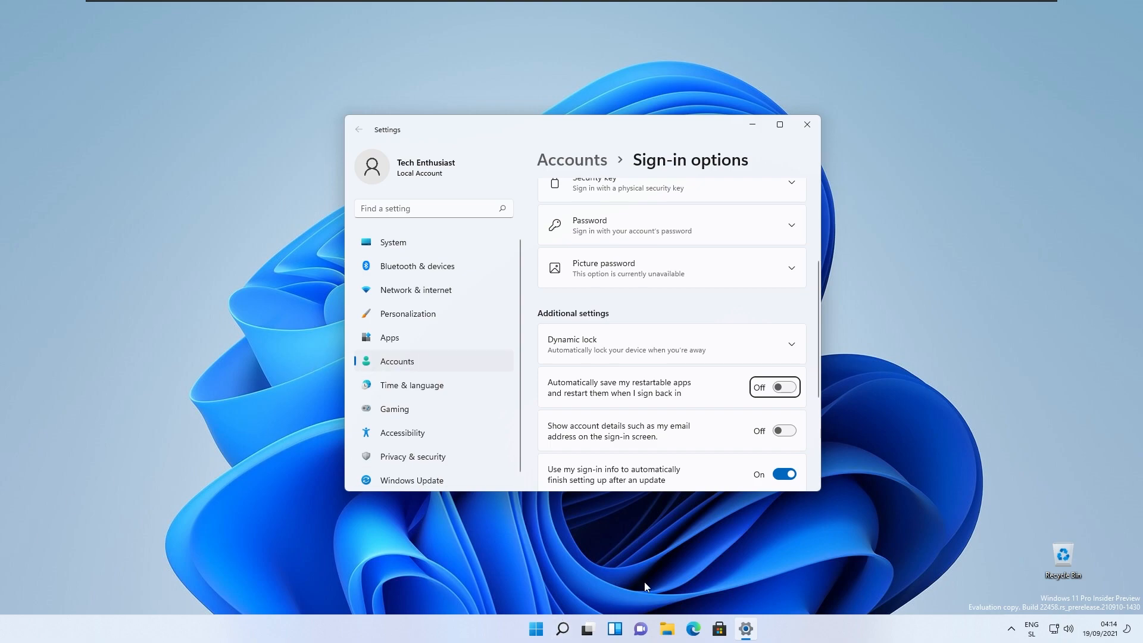
mouse_move(705, 545)
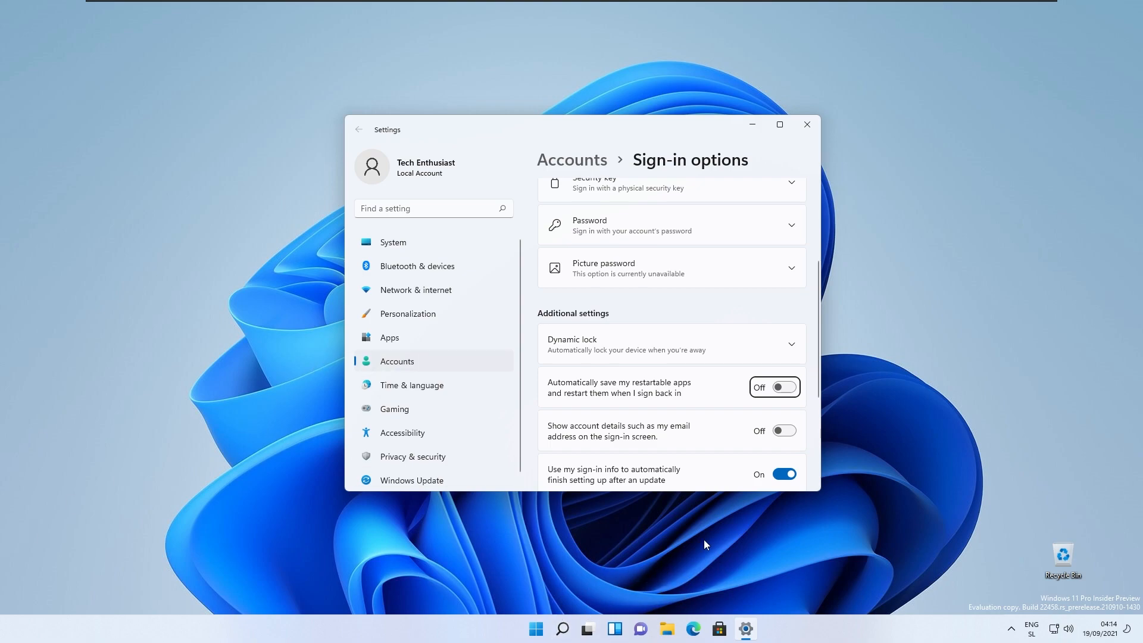
mouse_move(713, 622)
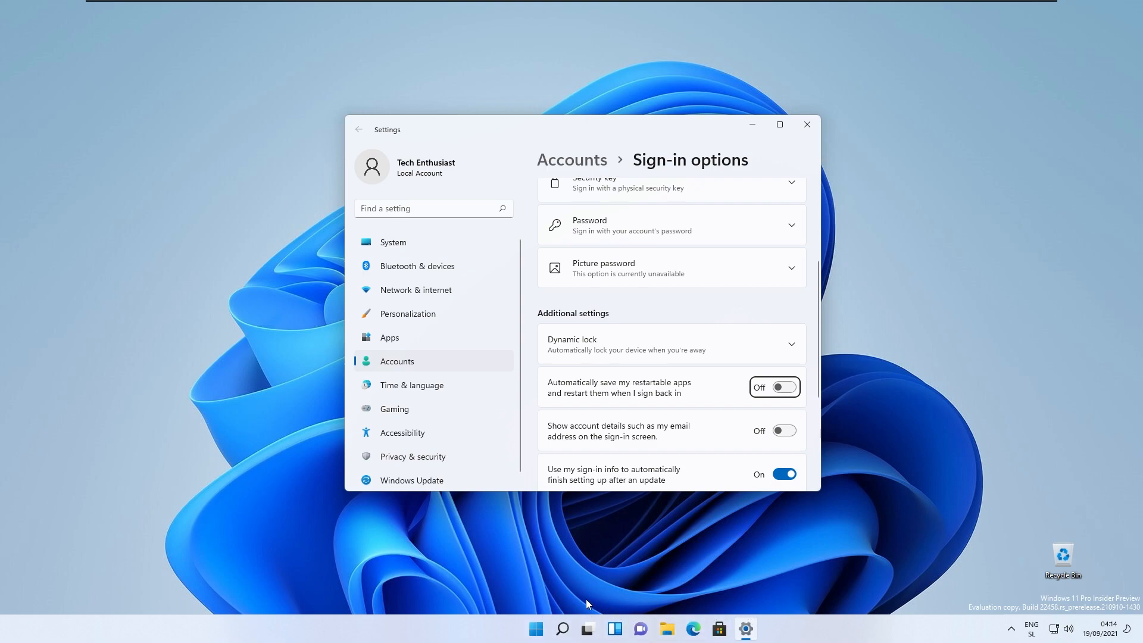
mouse_move(718, 143)
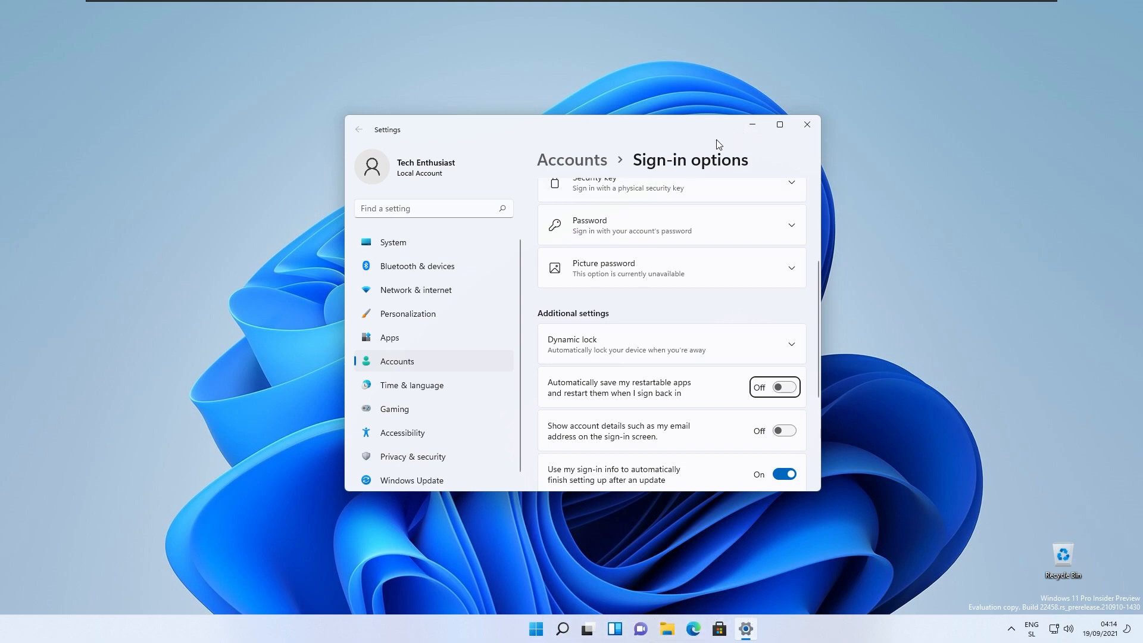
mouse_move(702, 130)
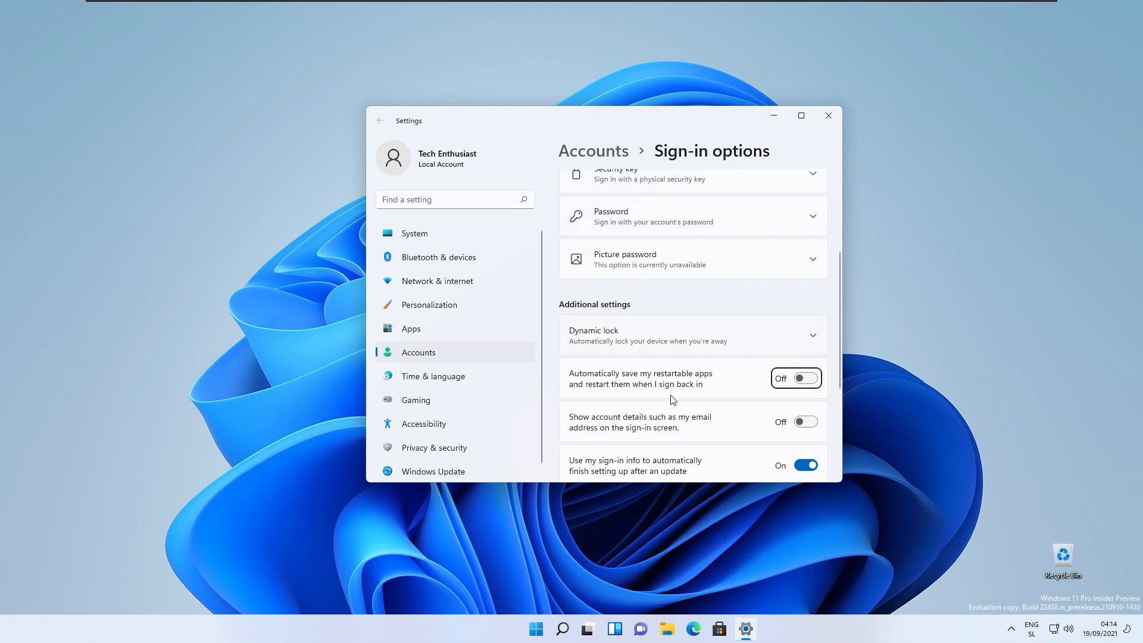
mouse_move(500, 514)
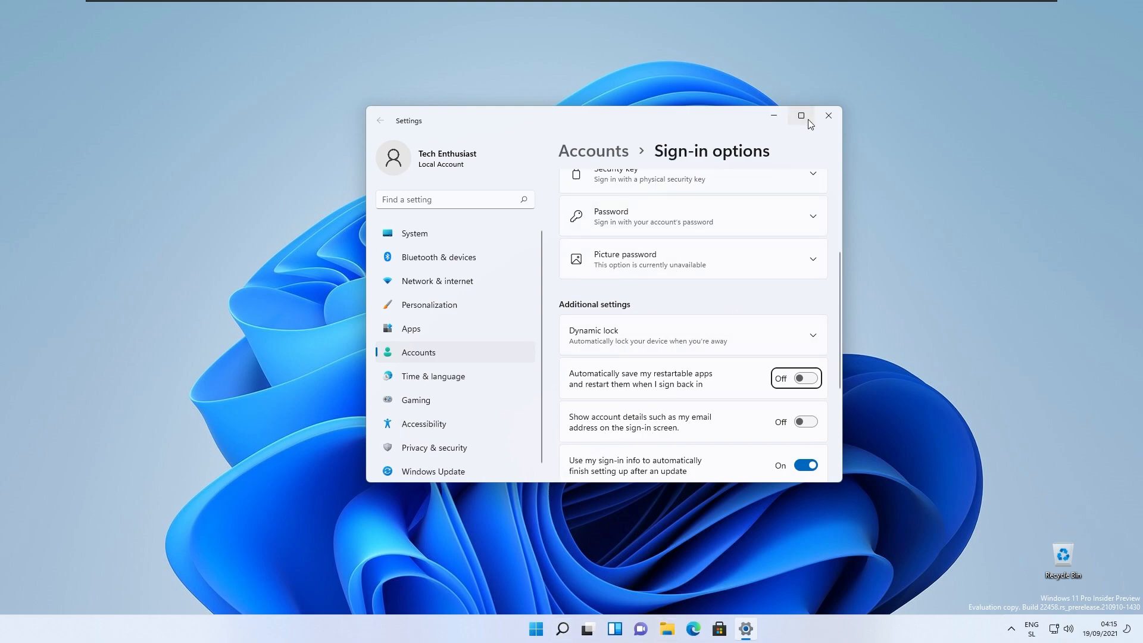
mouse_move(709, 109)
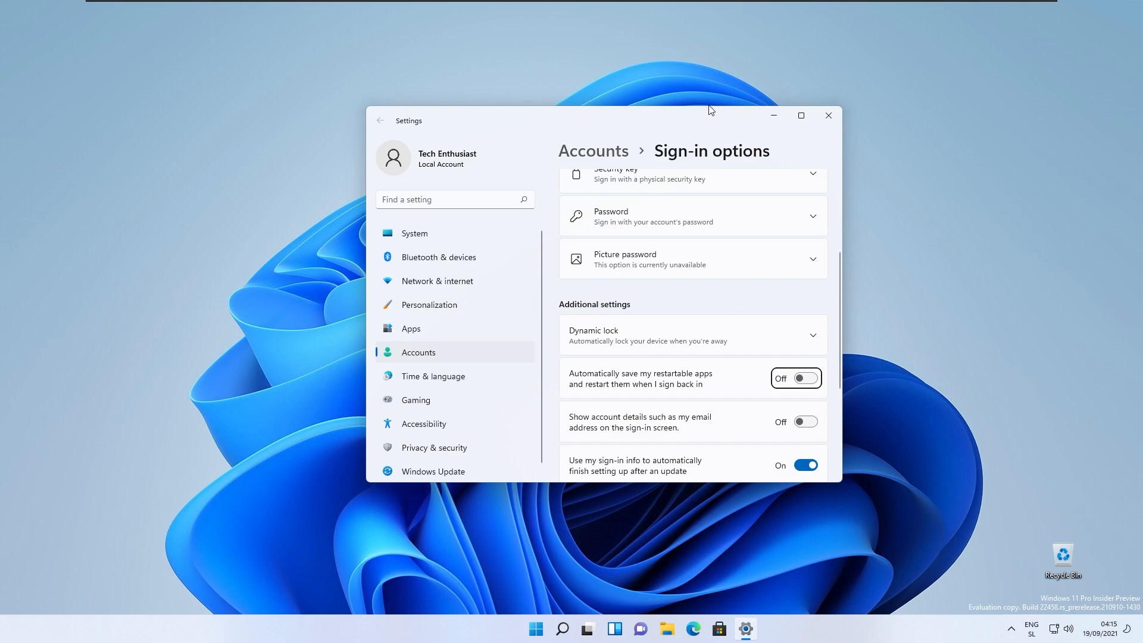
Close the Settings Sign-in options window
click(535, 629)
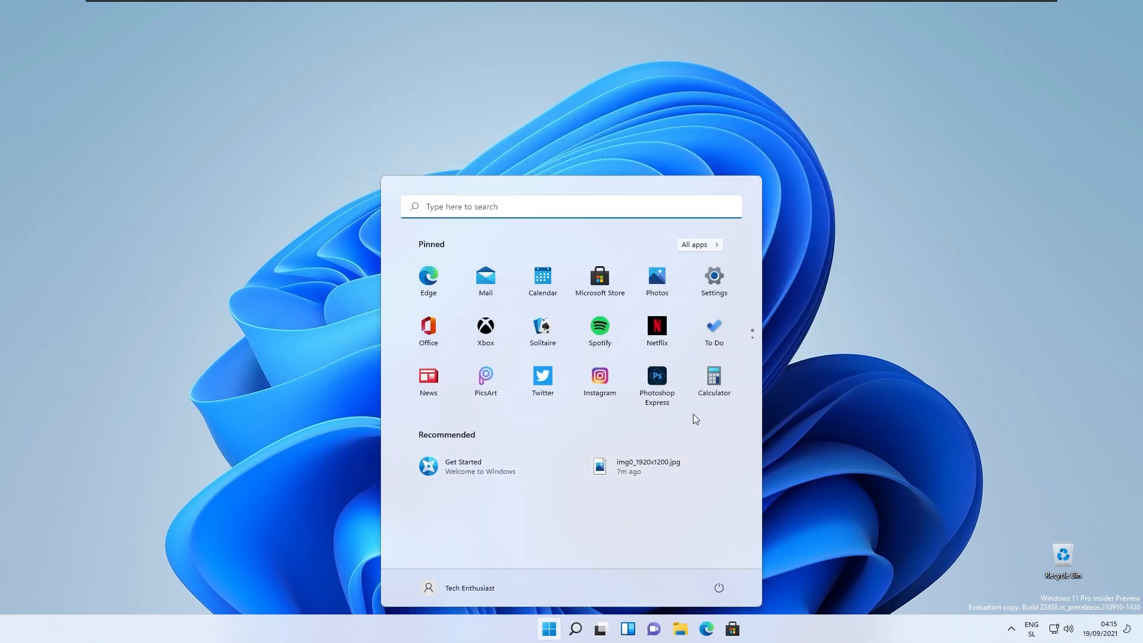
Launch Tips from the Recent items in the taskbar search panel
click(575, 629)
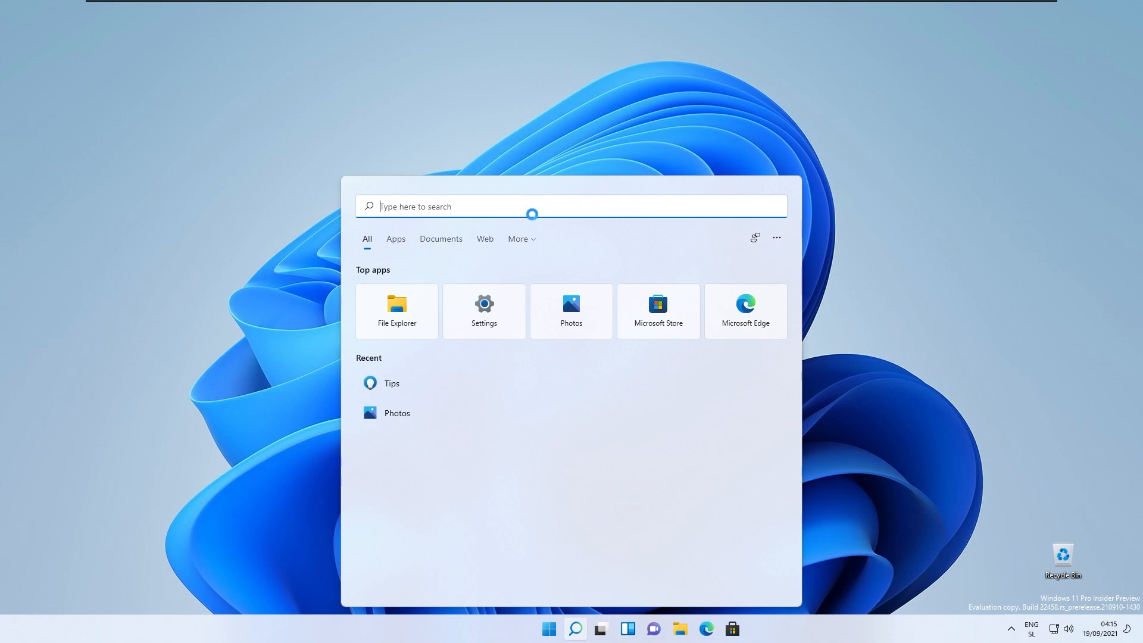
click(392, 383)
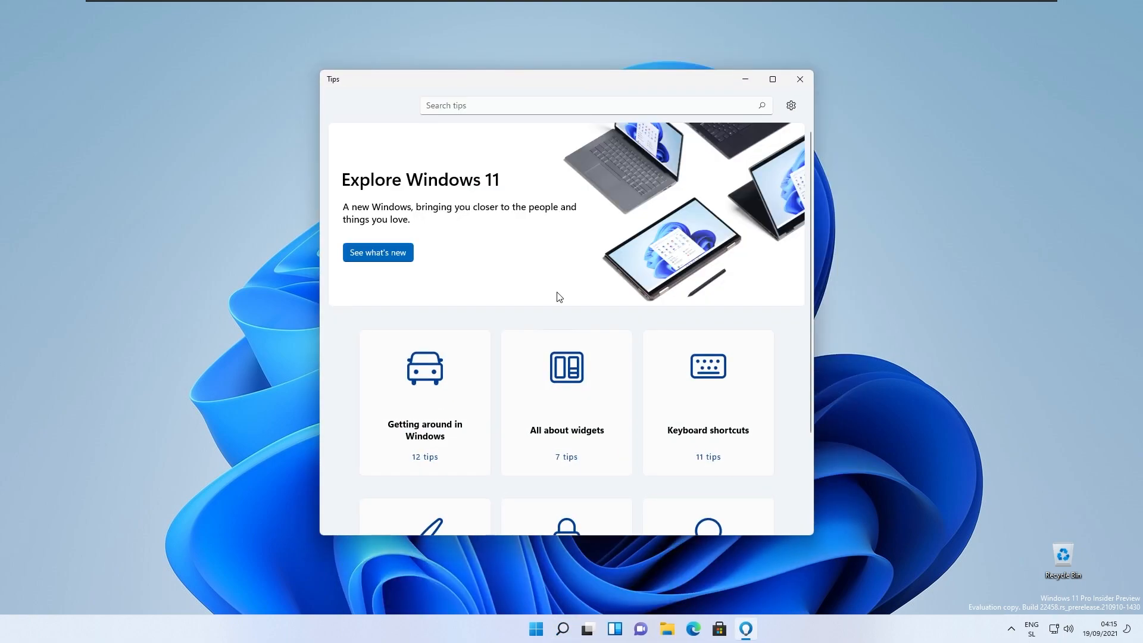
mouse_move(630, 95)
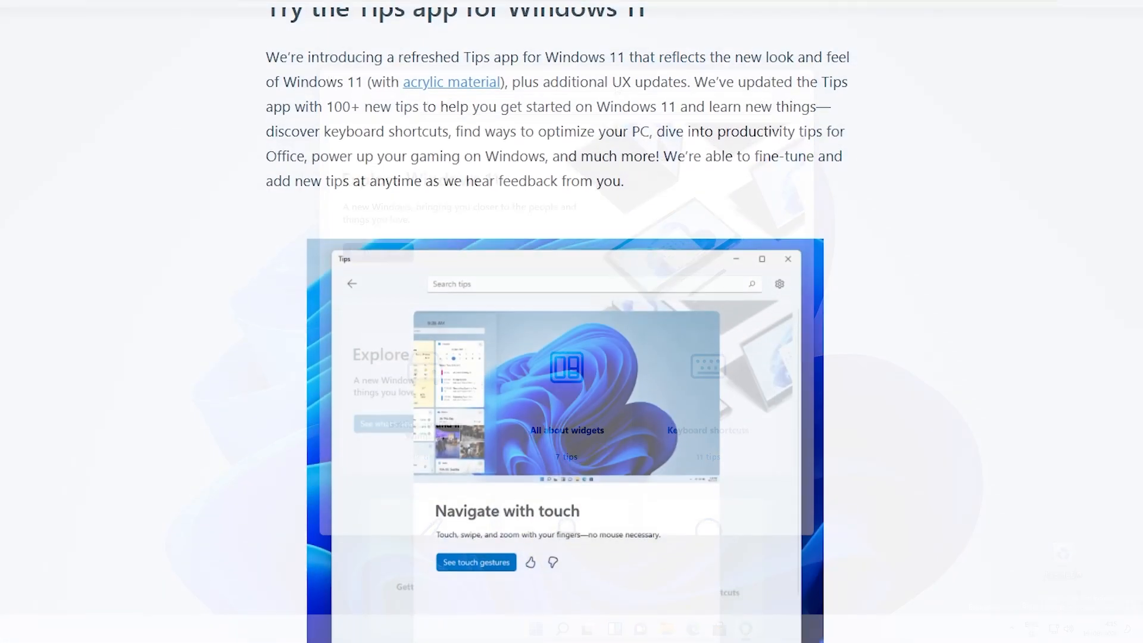
Scroll the blog's 'Try the Tips app' section down to Important Insider Links
scroll(down, 3)
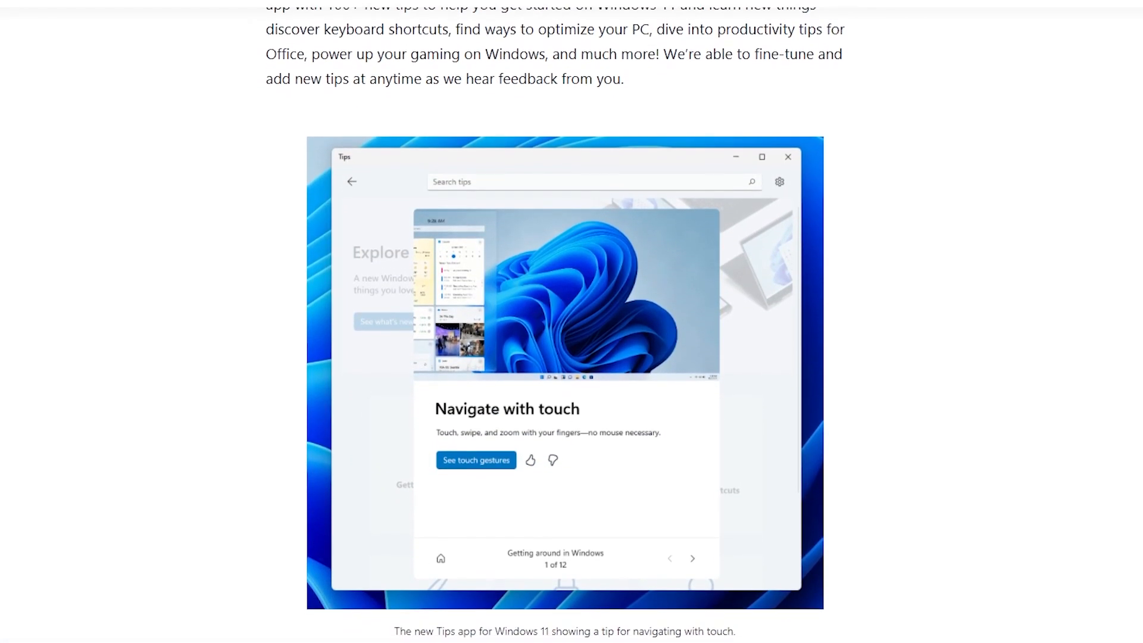
scroll(down, 3)
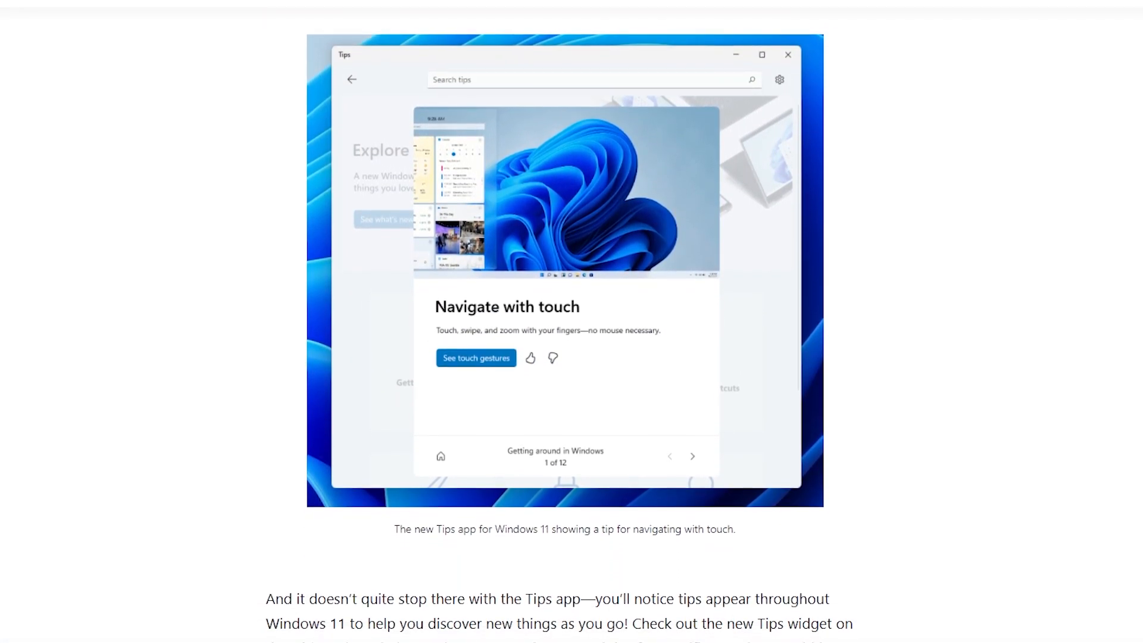
scroll(down, 3)
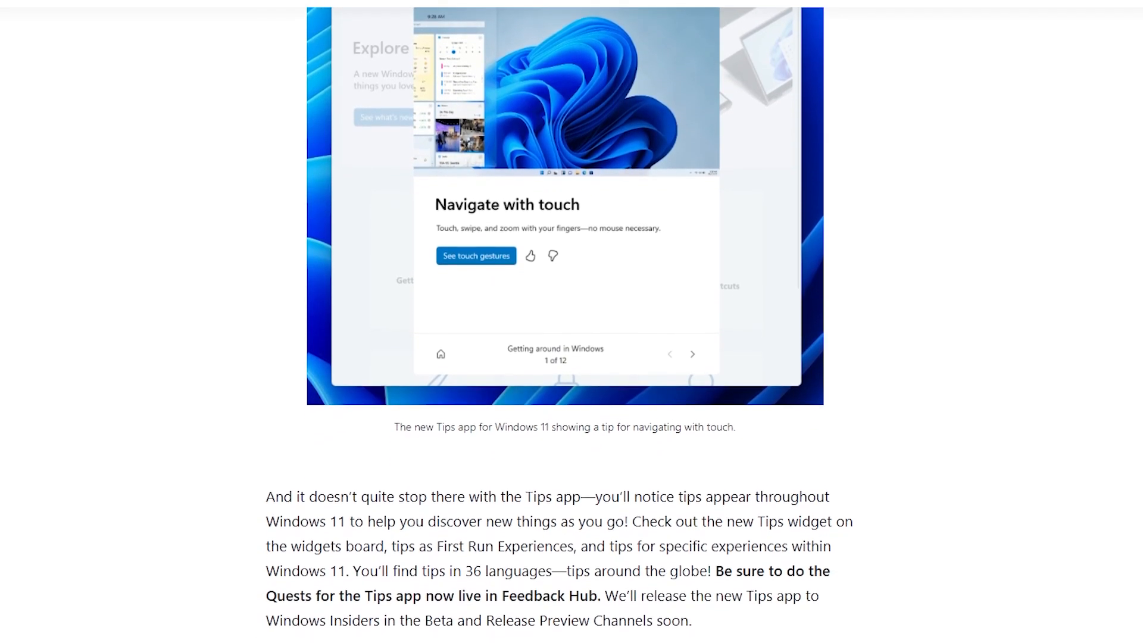
scroll(down, 3)
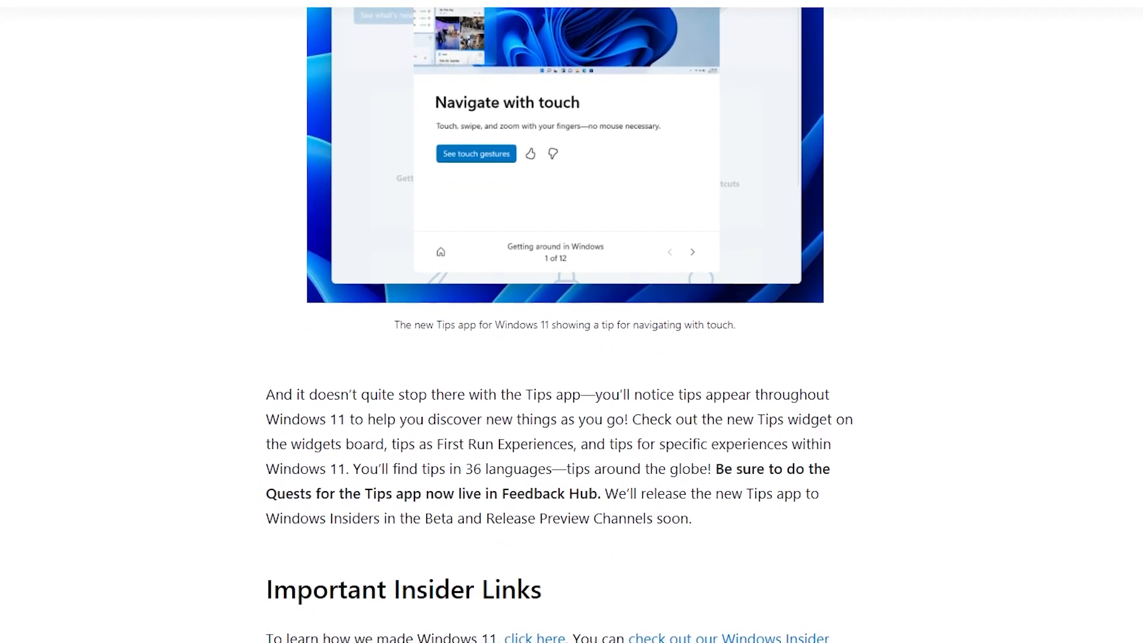
scroll(down, 3)
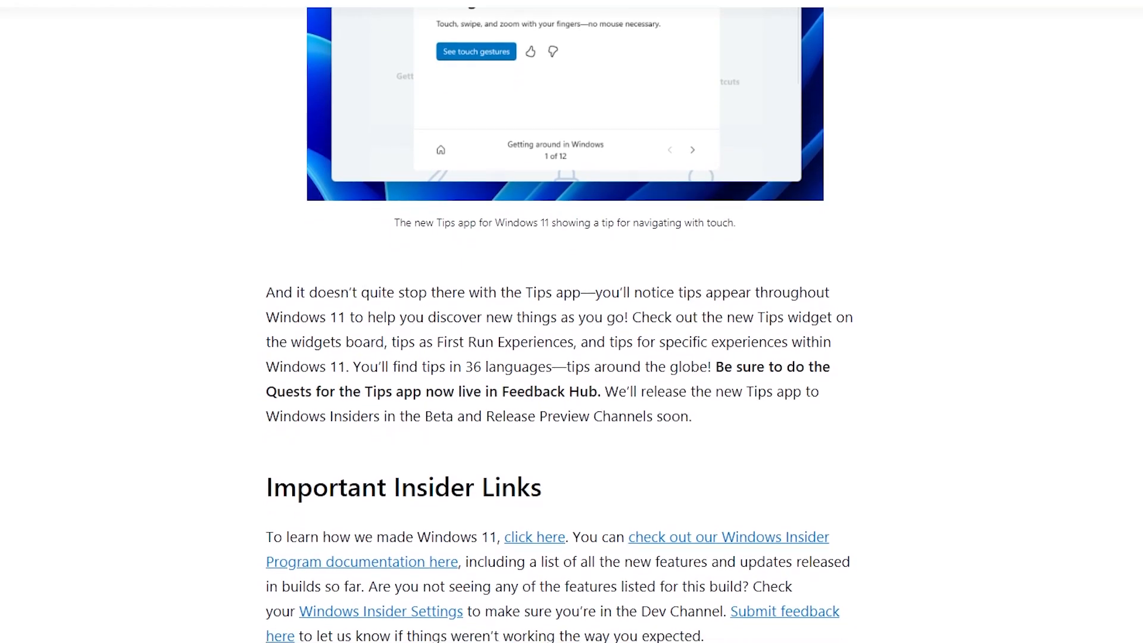
scroll(down, 3)
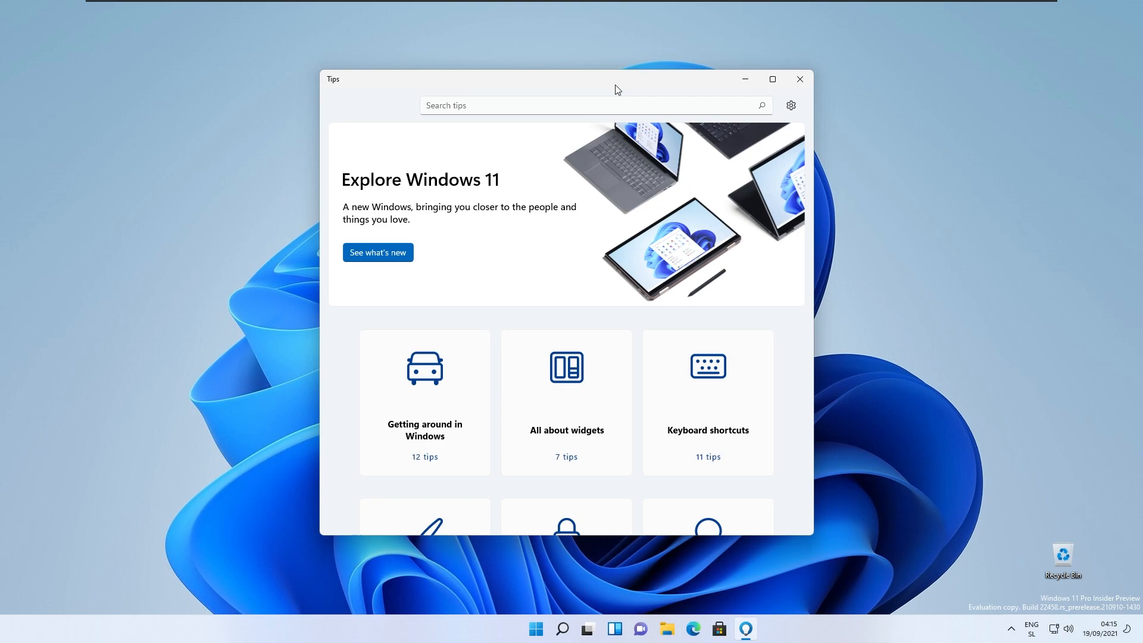
mouse_move(616, 90)
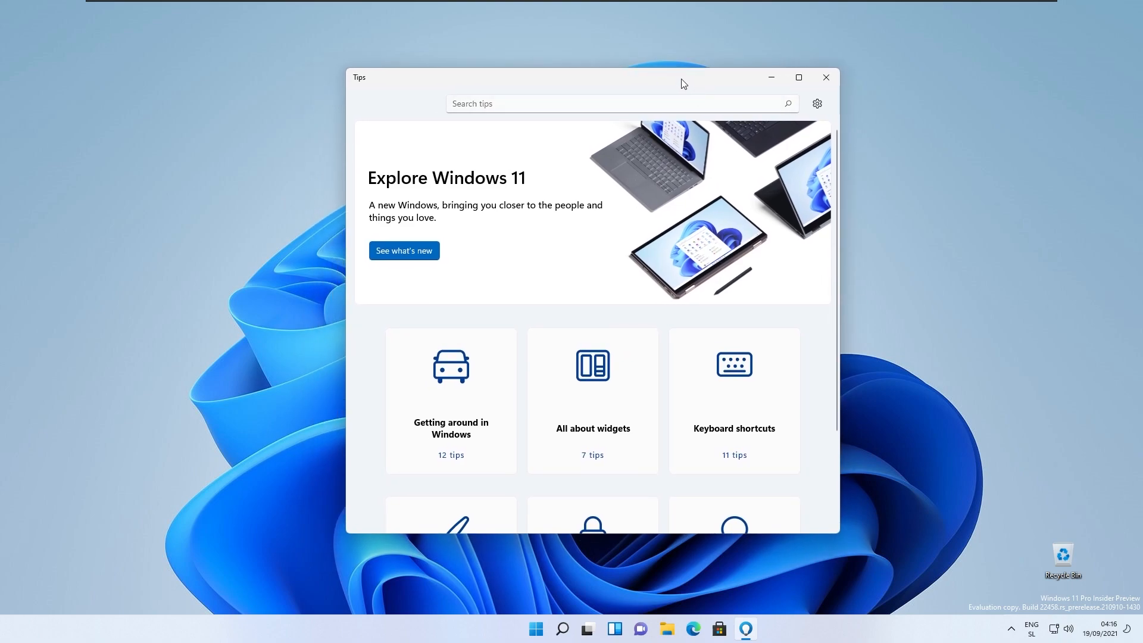
mouse_move(795, 51)
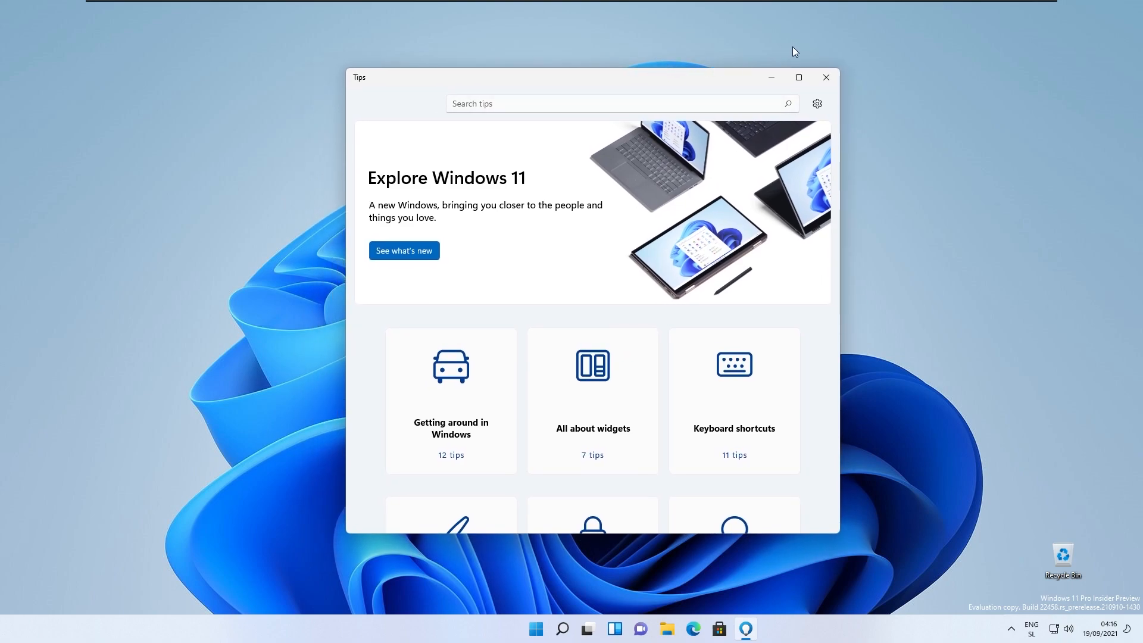
mouse_move(830, 55)
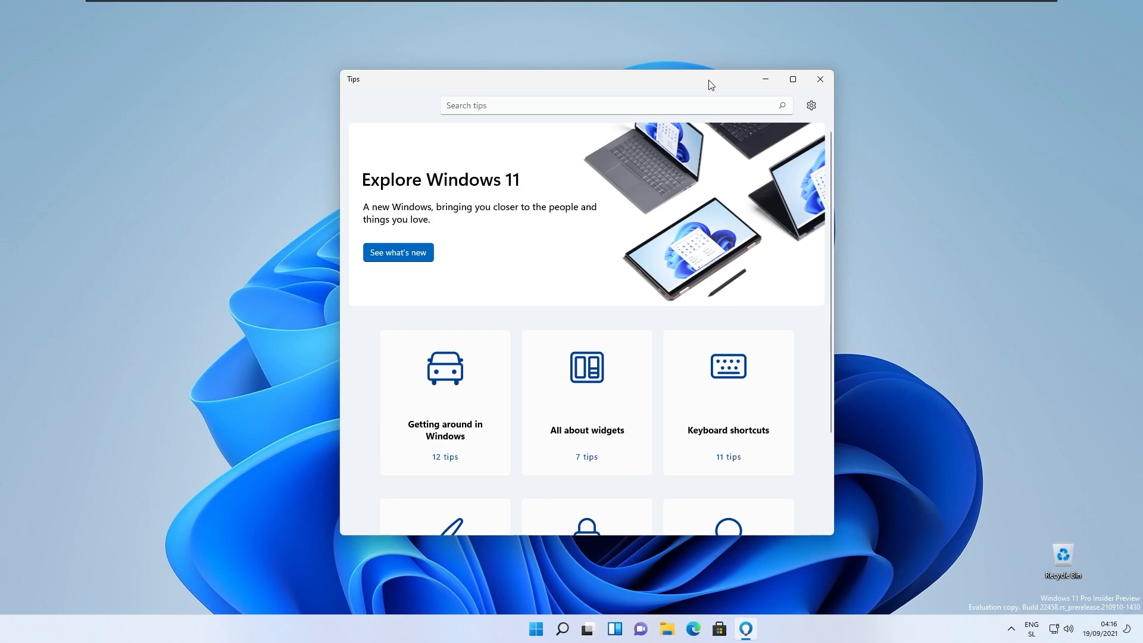
Close Tips and open img0_1920x1200.jpg from File Explorer's recent files, full screen in Photos
click(819, 79)
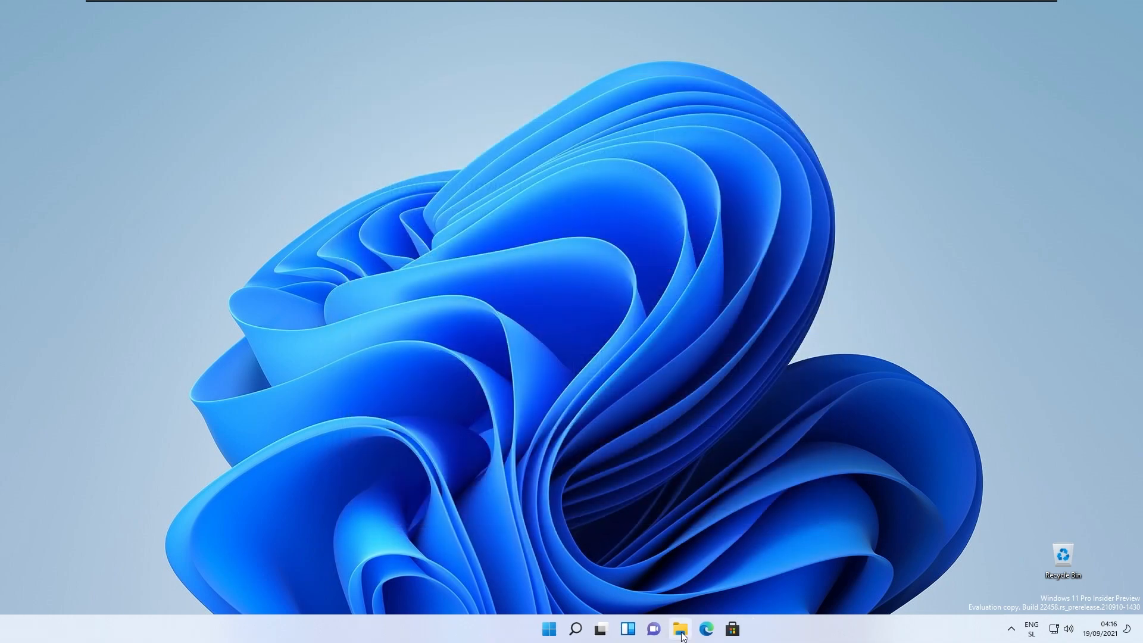
click(680, 628)
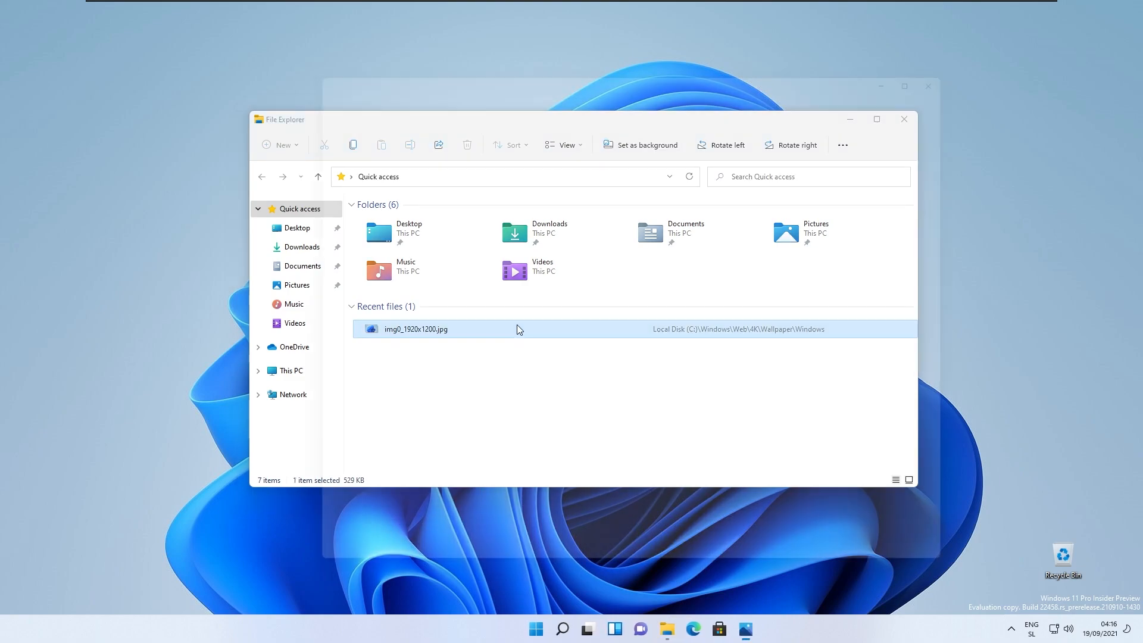
double_click(415, 328)
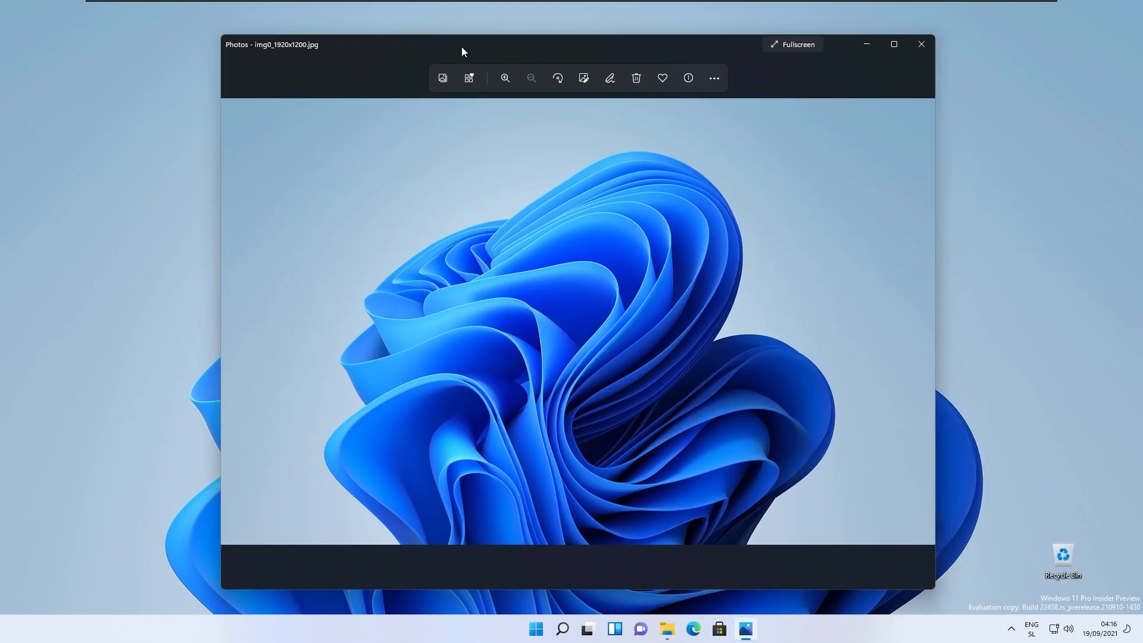
mouse_move(422, 80)
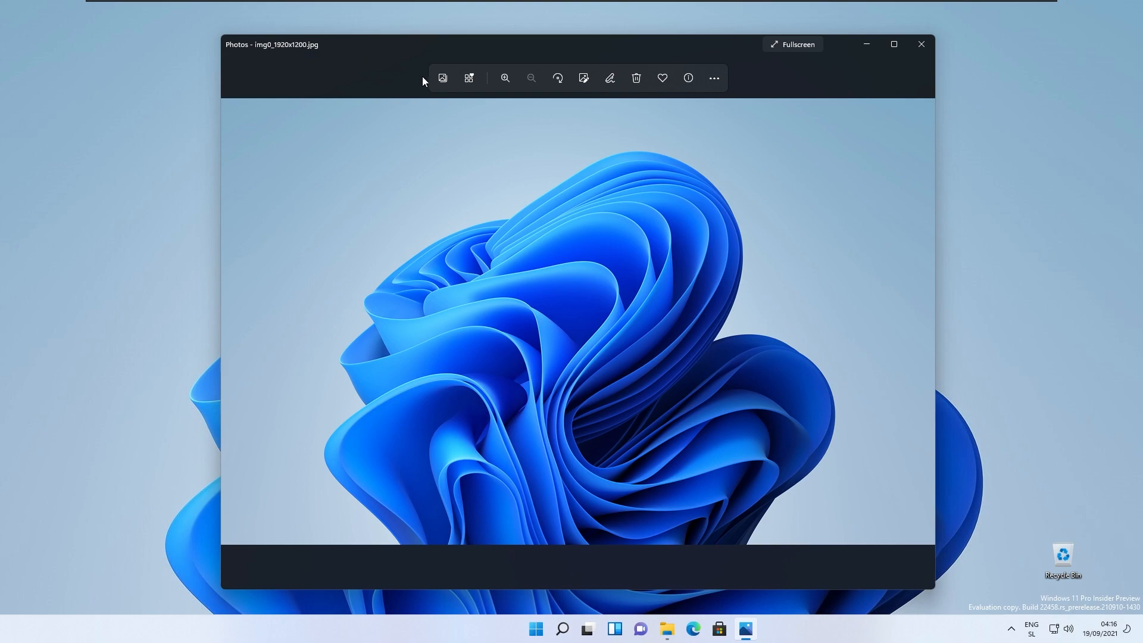
click(792, 44)
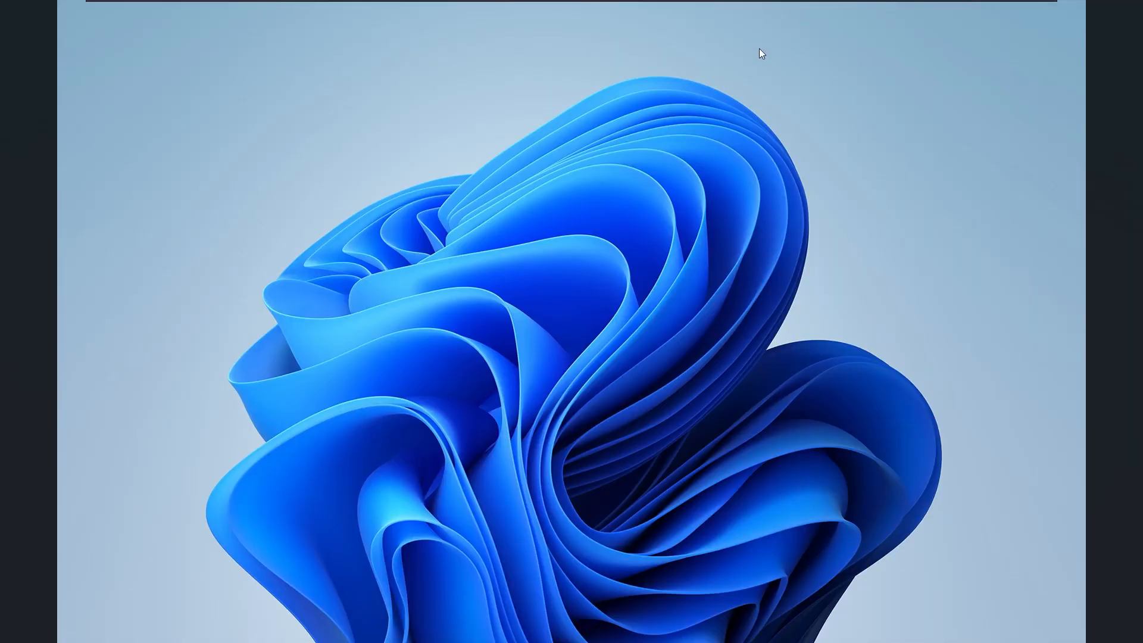
mouse_move(858, 201)
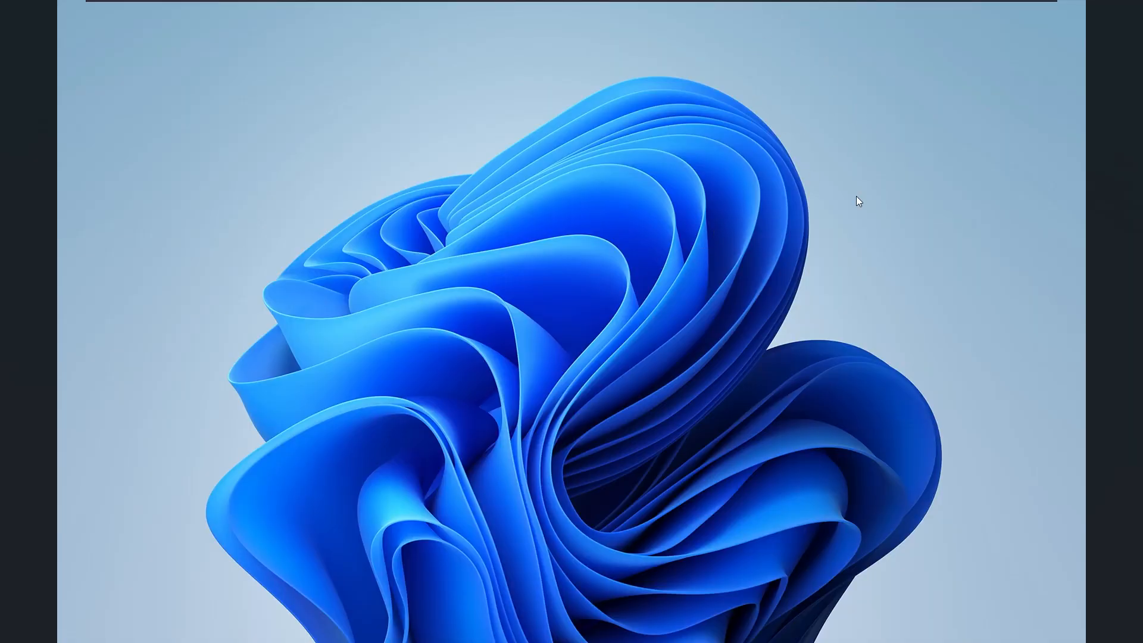
mouse_move(659, 323)
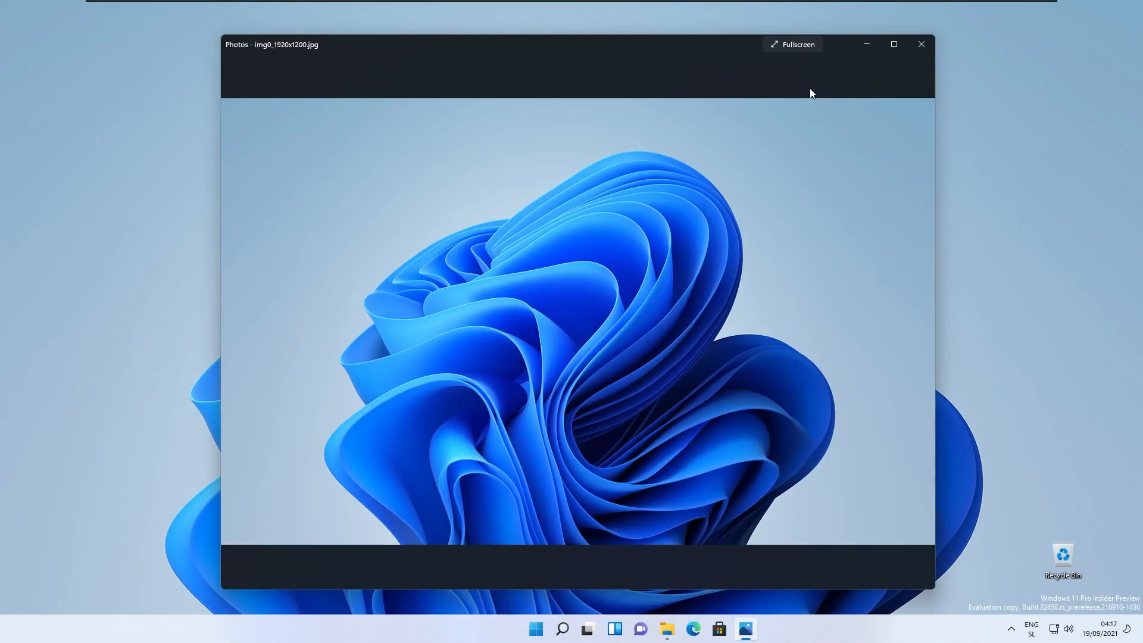
mouse_move(556, 244)
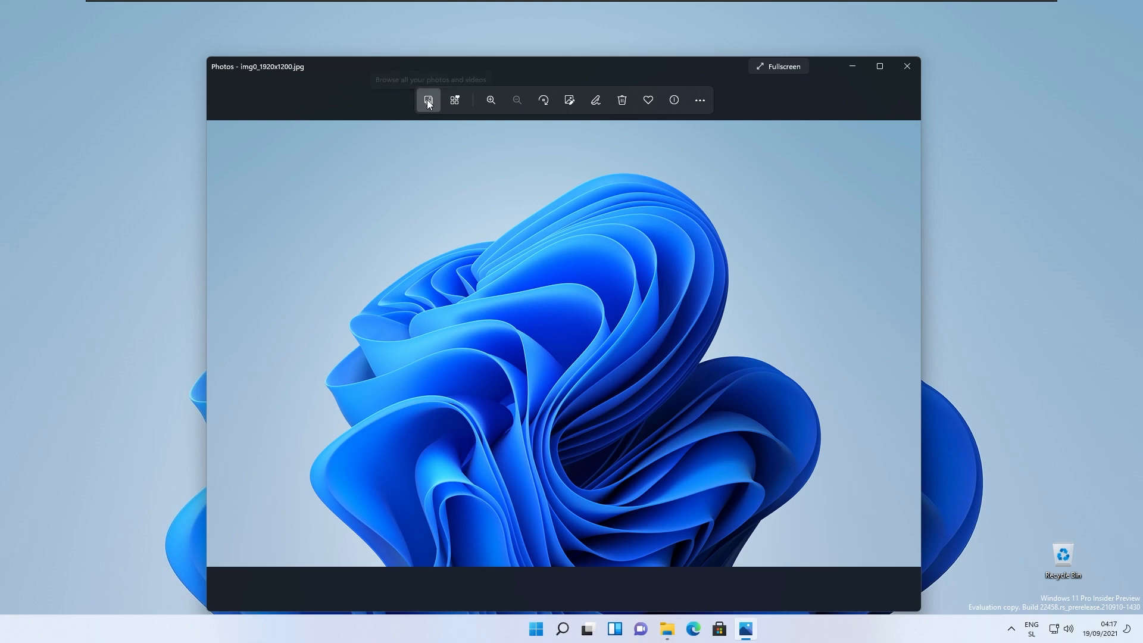
click(454, 100)
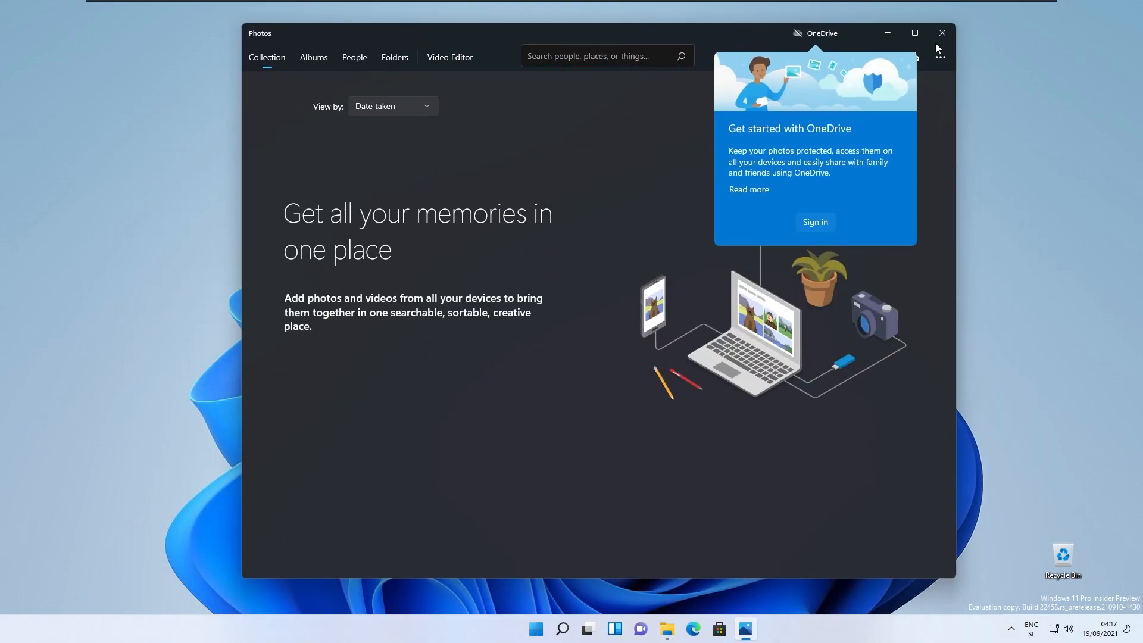
click(665, 628)
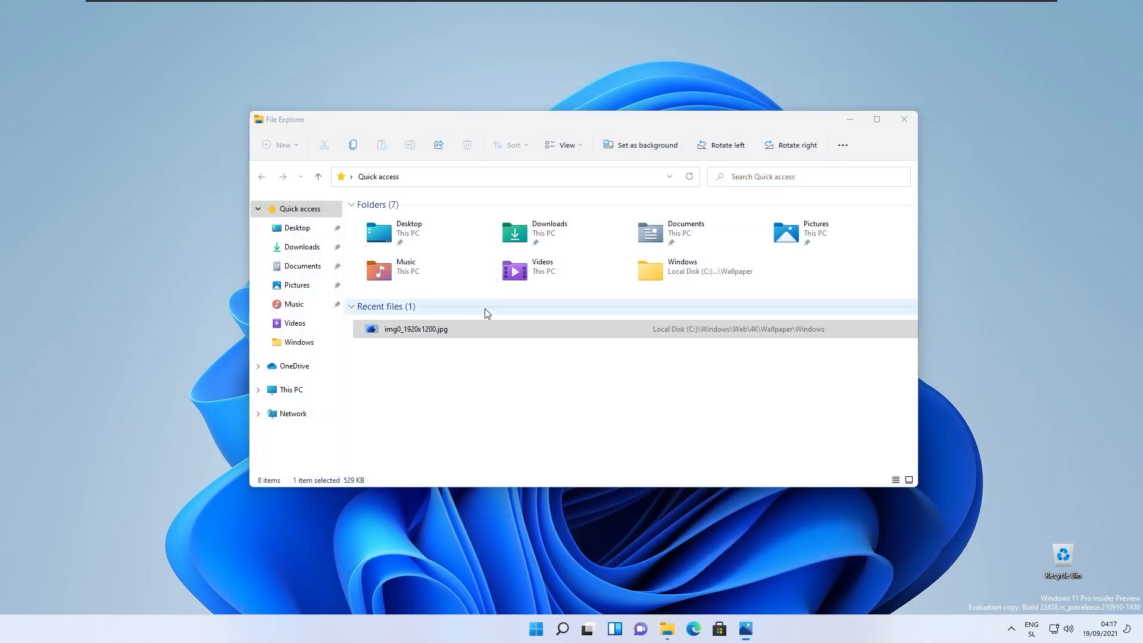
double_click(415, 328)
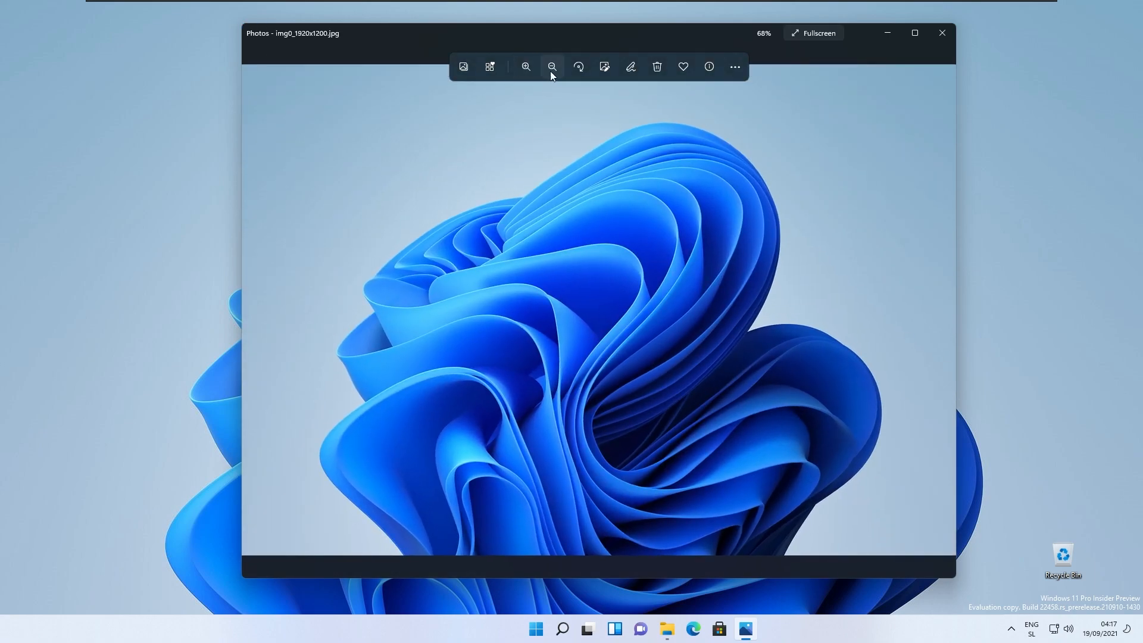
click(552, 66)
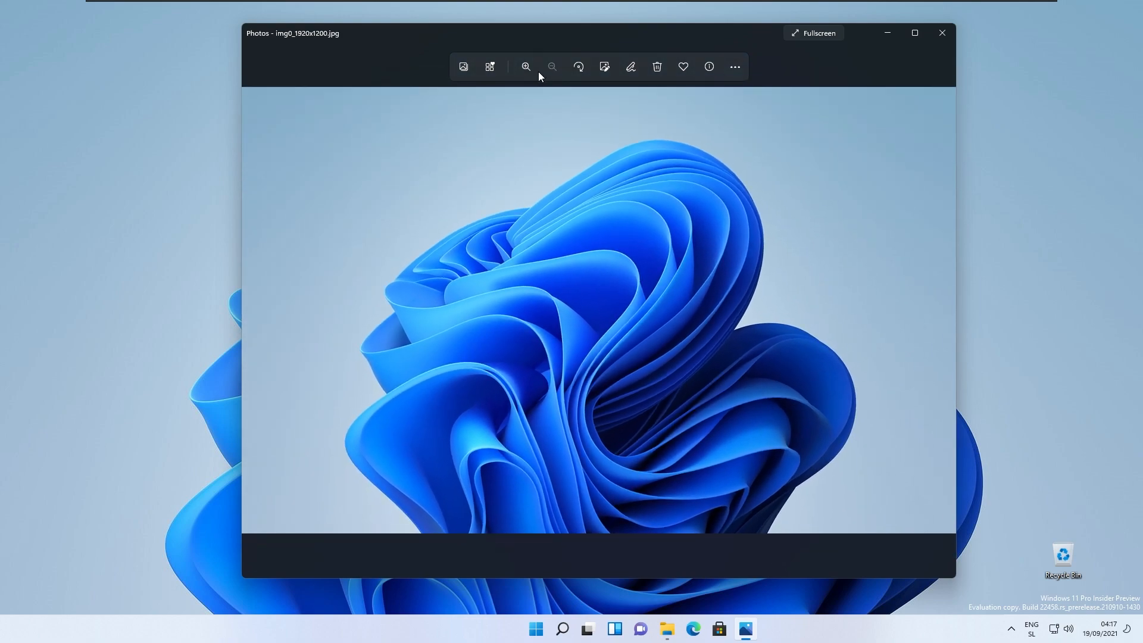
click(578, 66)
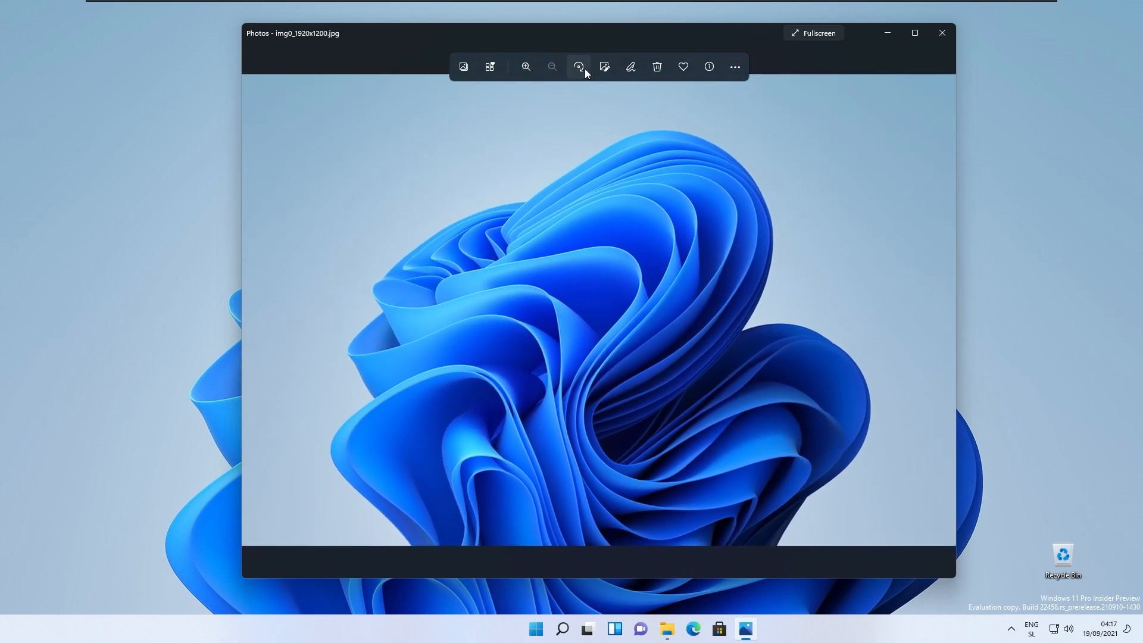
click(578, 66)
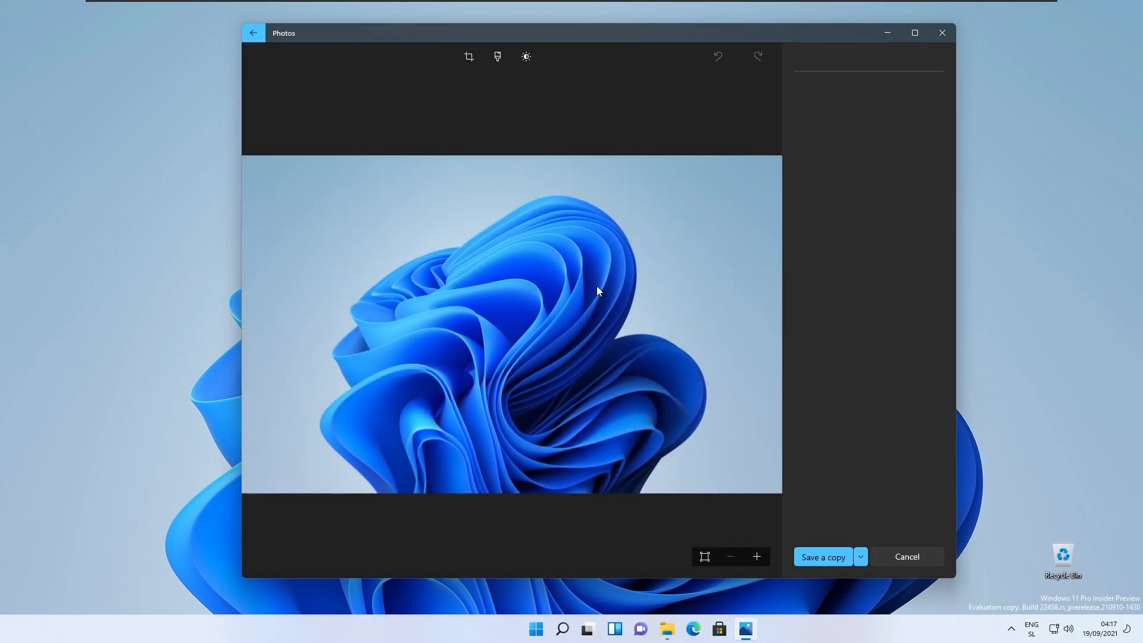
click(469, 56)
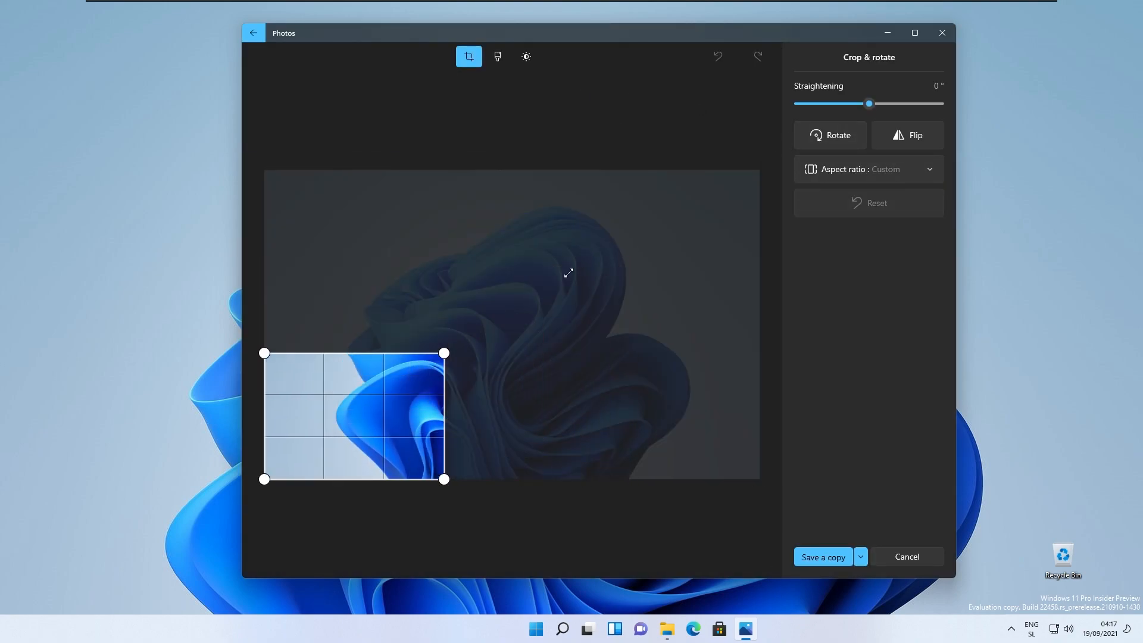
click(868, 169)
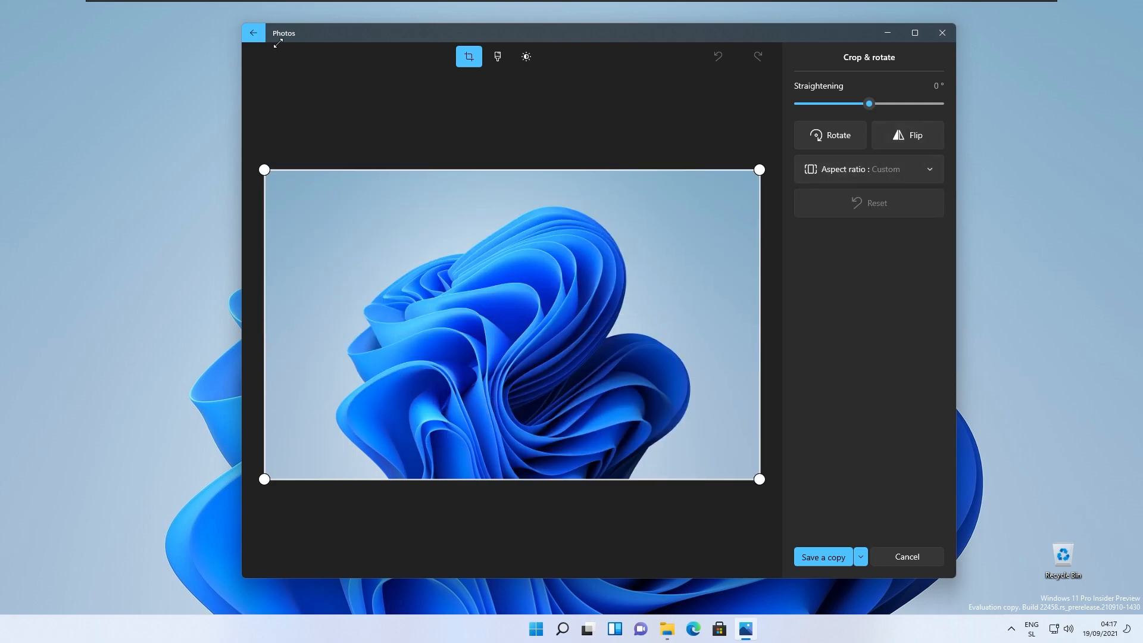
click(906, 556)
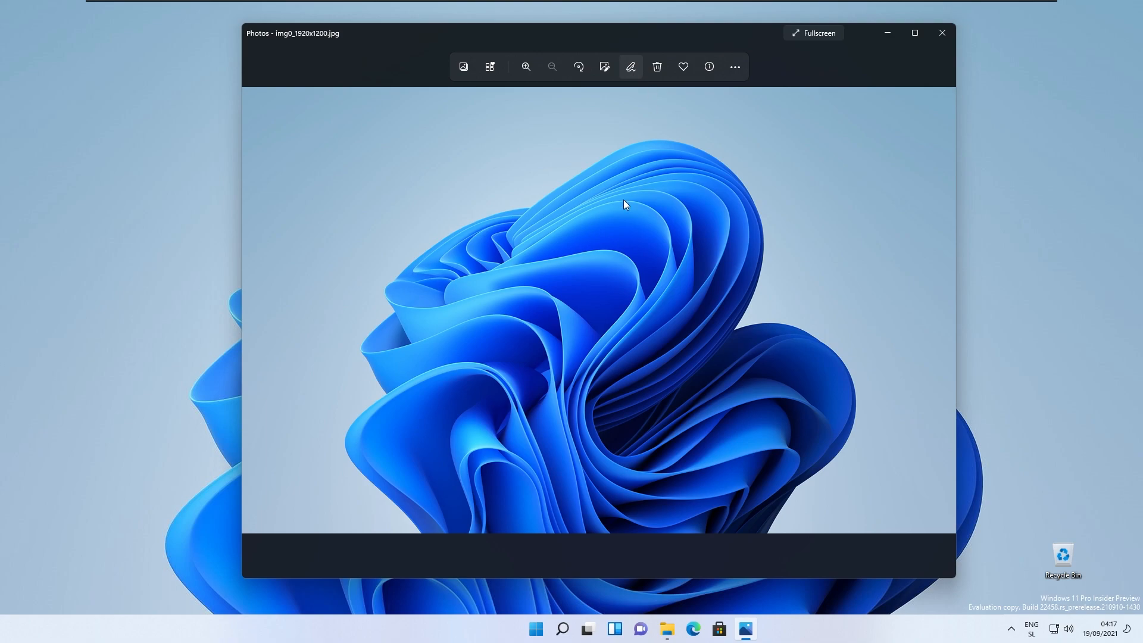
click(630, 66)
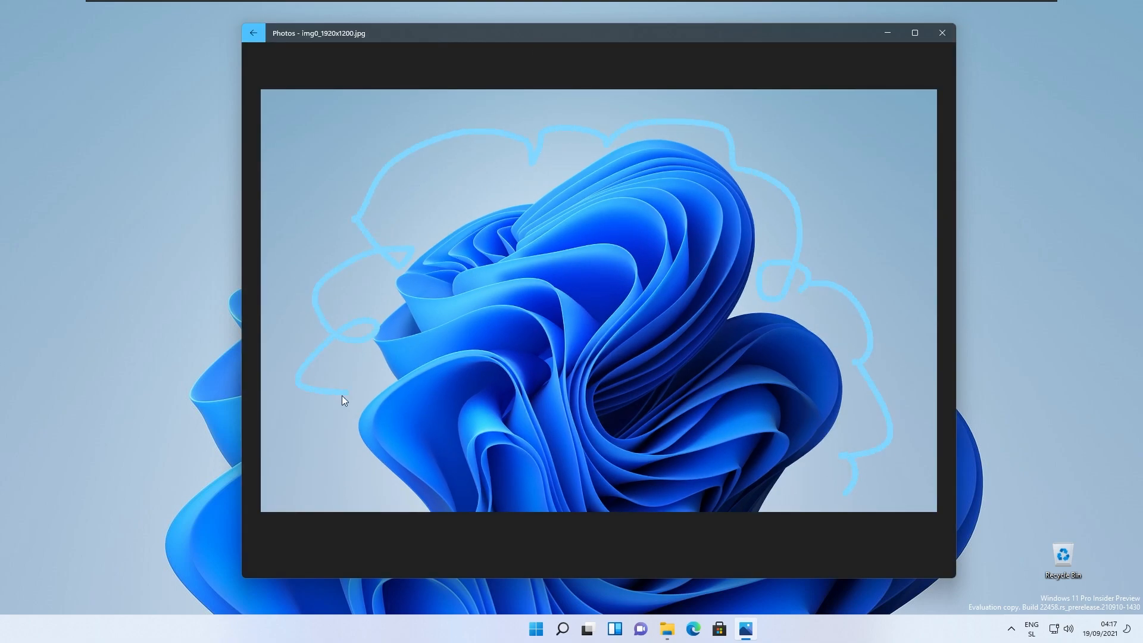
click(253, 33)
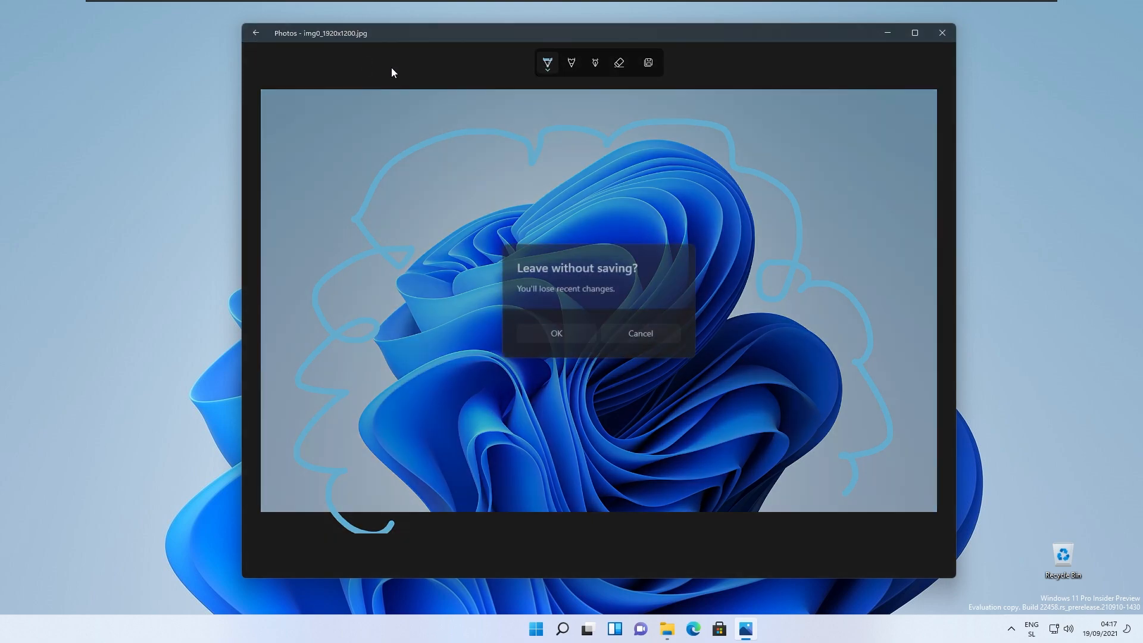
click(555, 334)
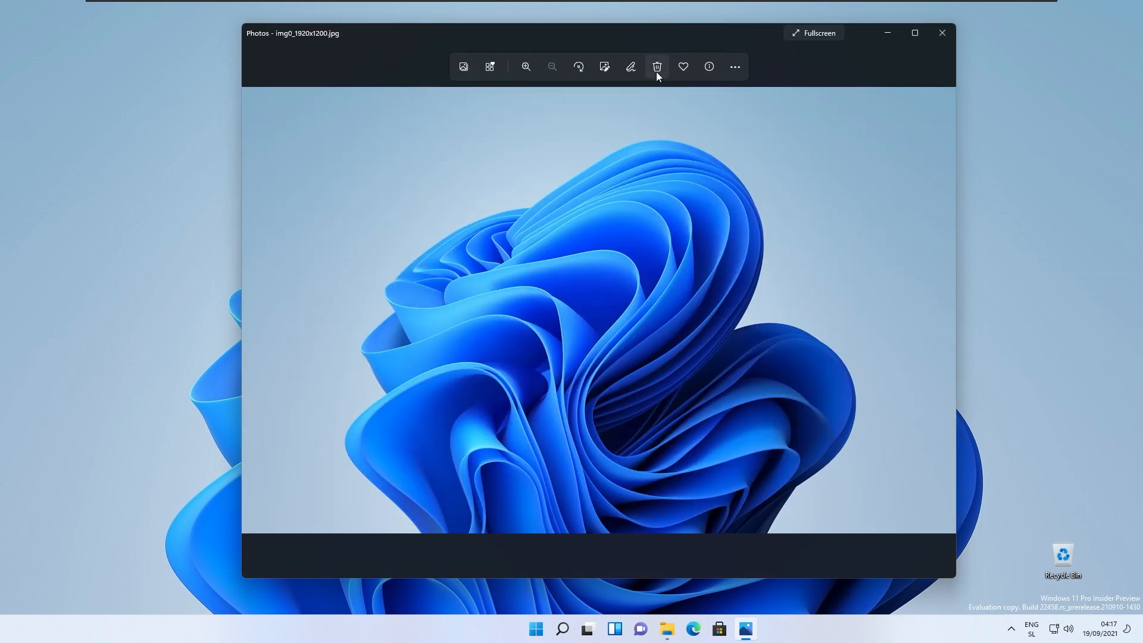
mouse_move(682, 66)
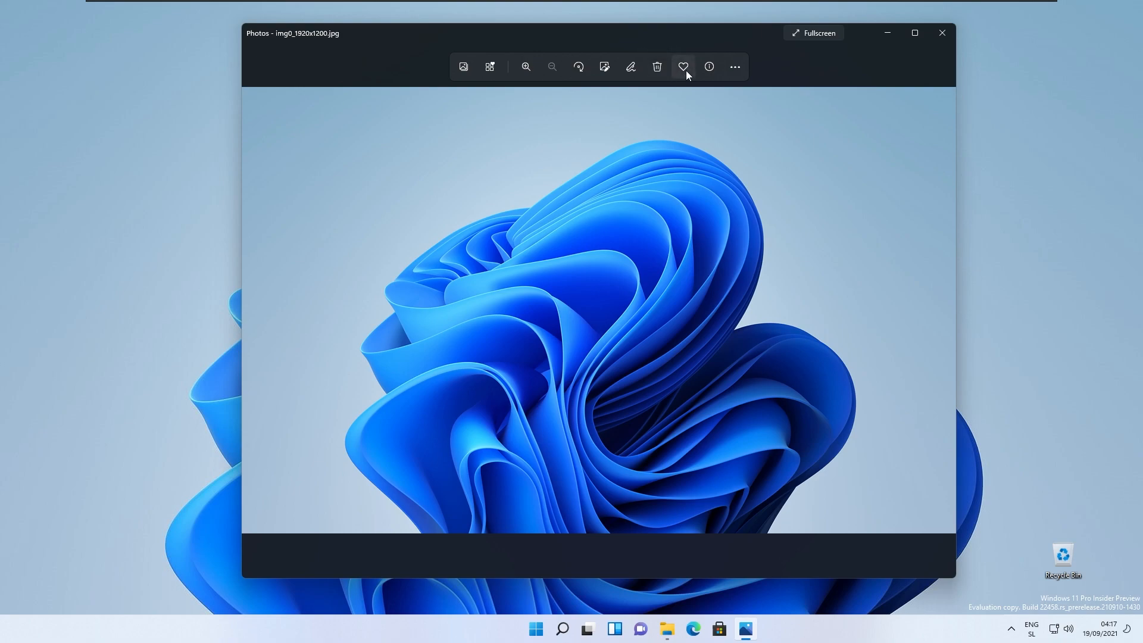
mouse_move(708, 66)
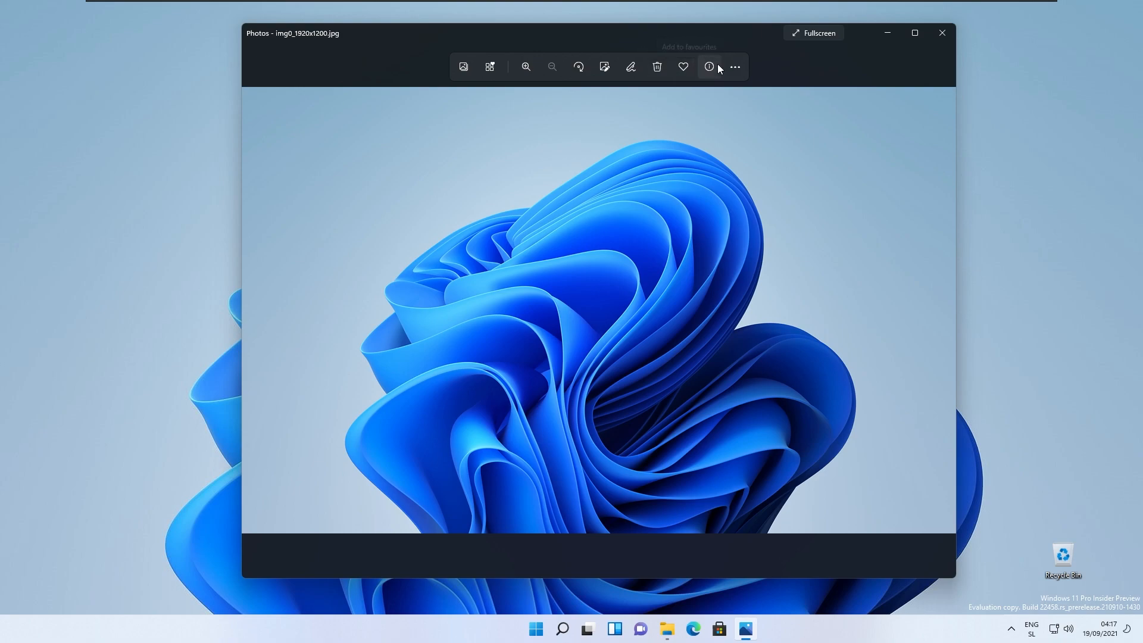
Show the Info pane for img0_1920x1200.jpg, then open the See more actions menu
click(708, 66)
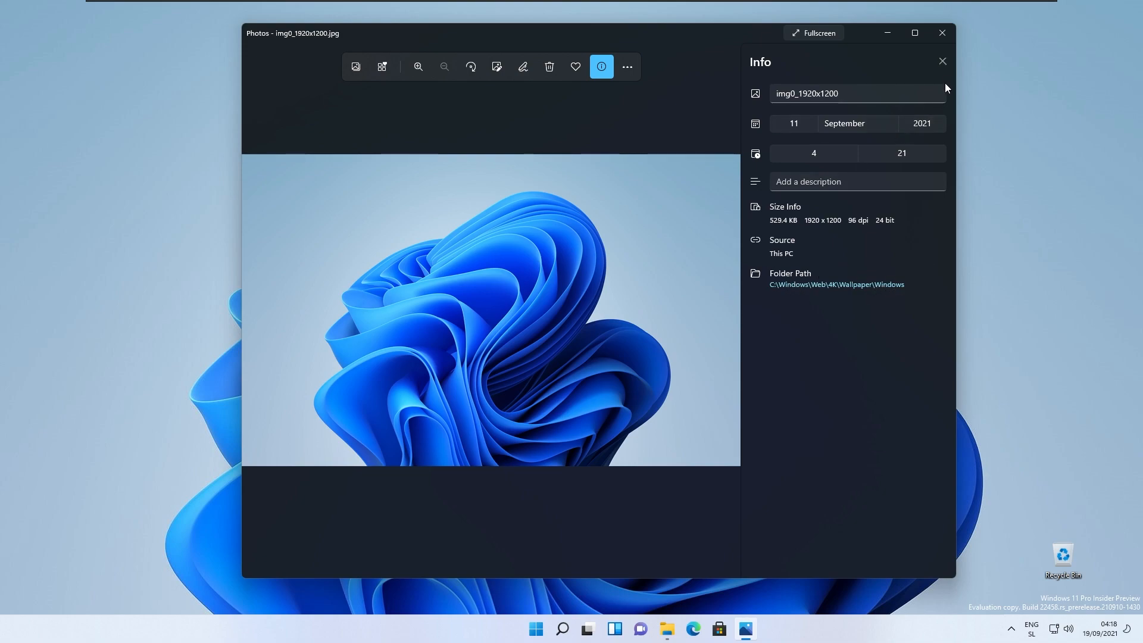
click(736, 66)
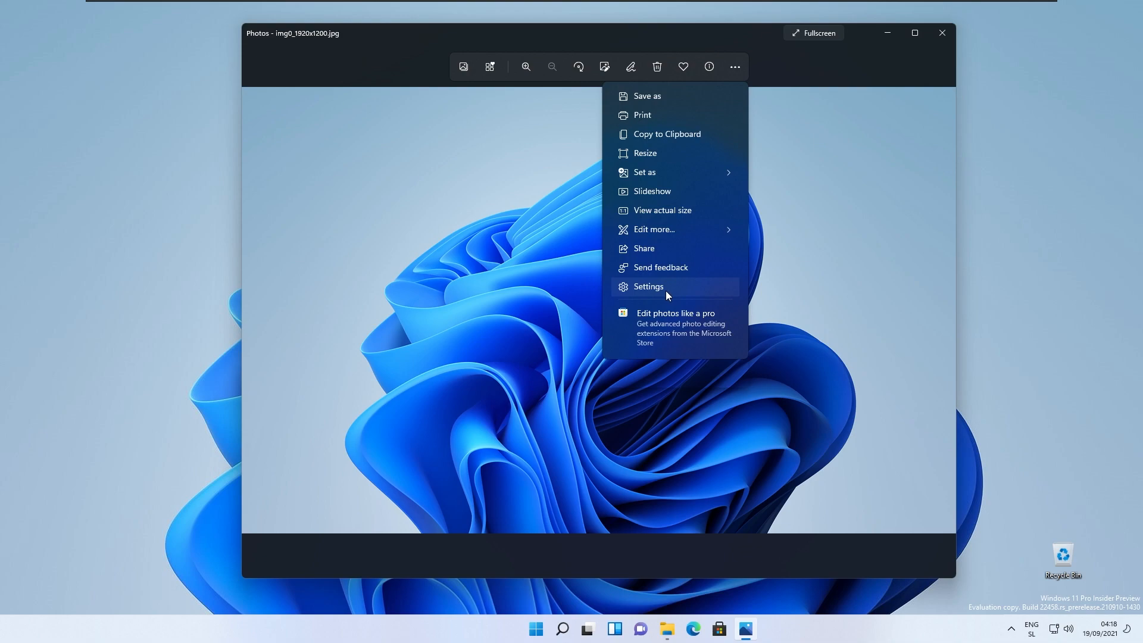
Open Photos settings and select the version number 2021.21090.14004.0
click(647, 285)
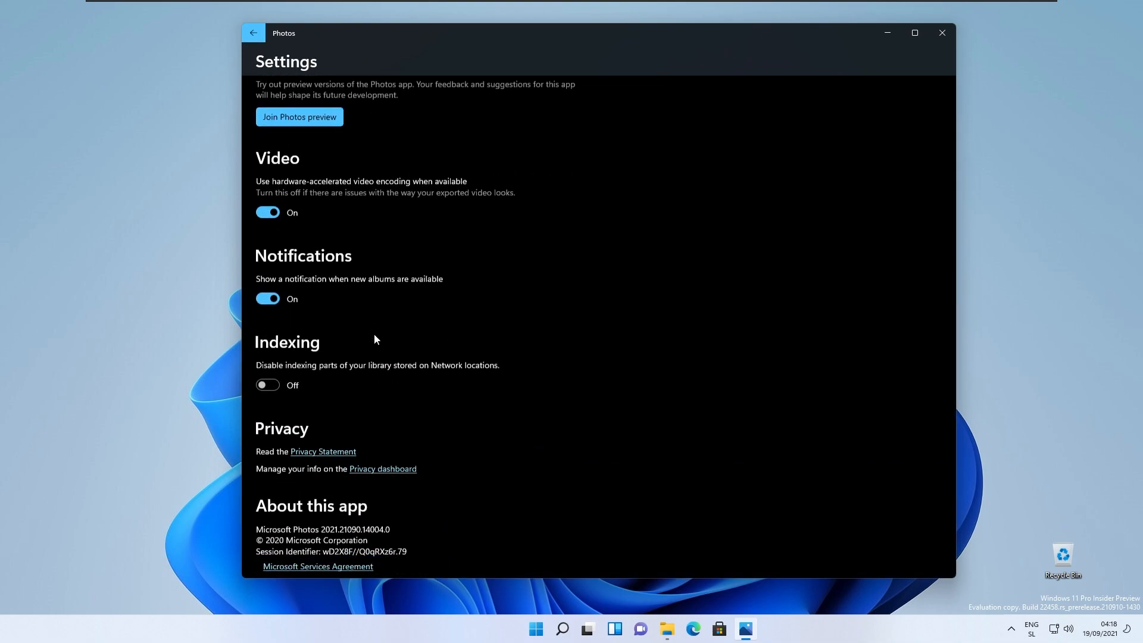
scroll(down, 3)
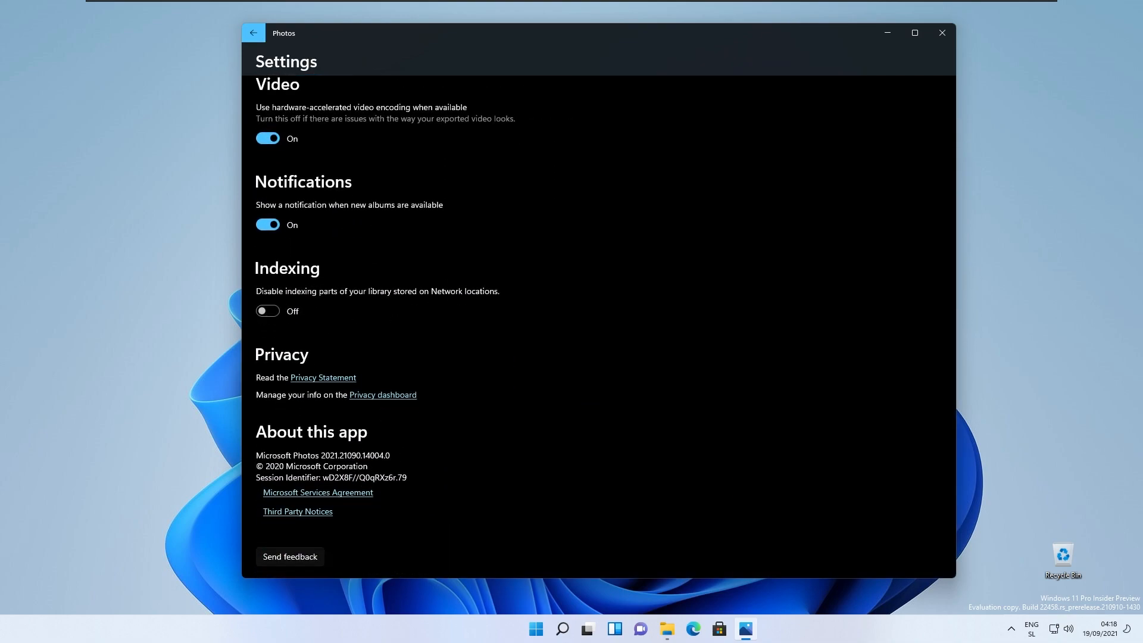
double_click(329, 455)
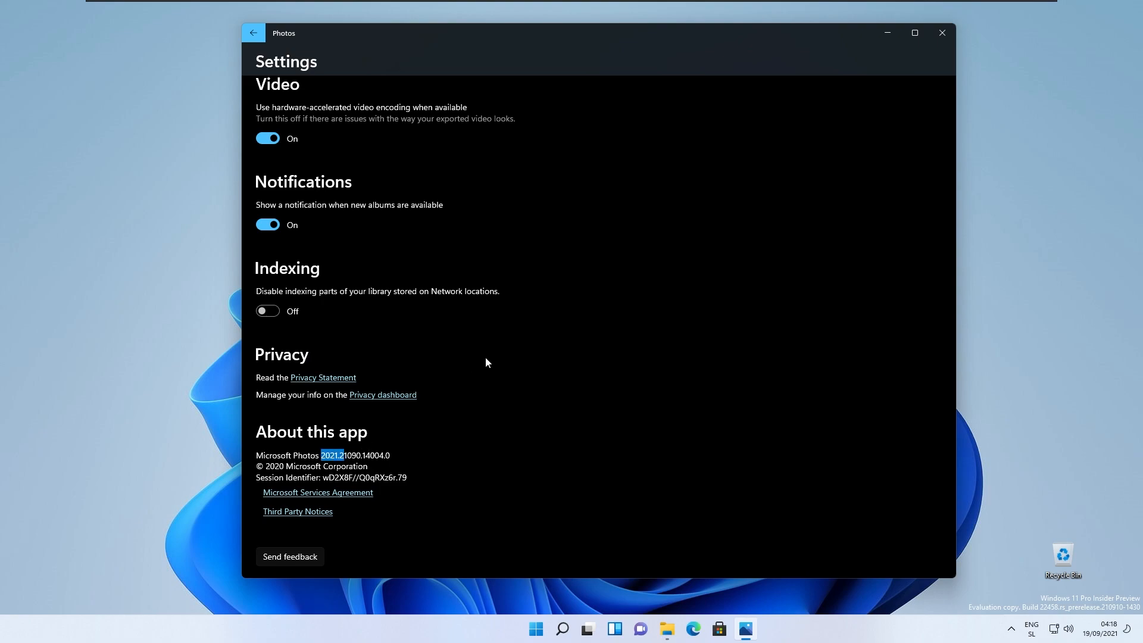
mouse_move(603, 324)
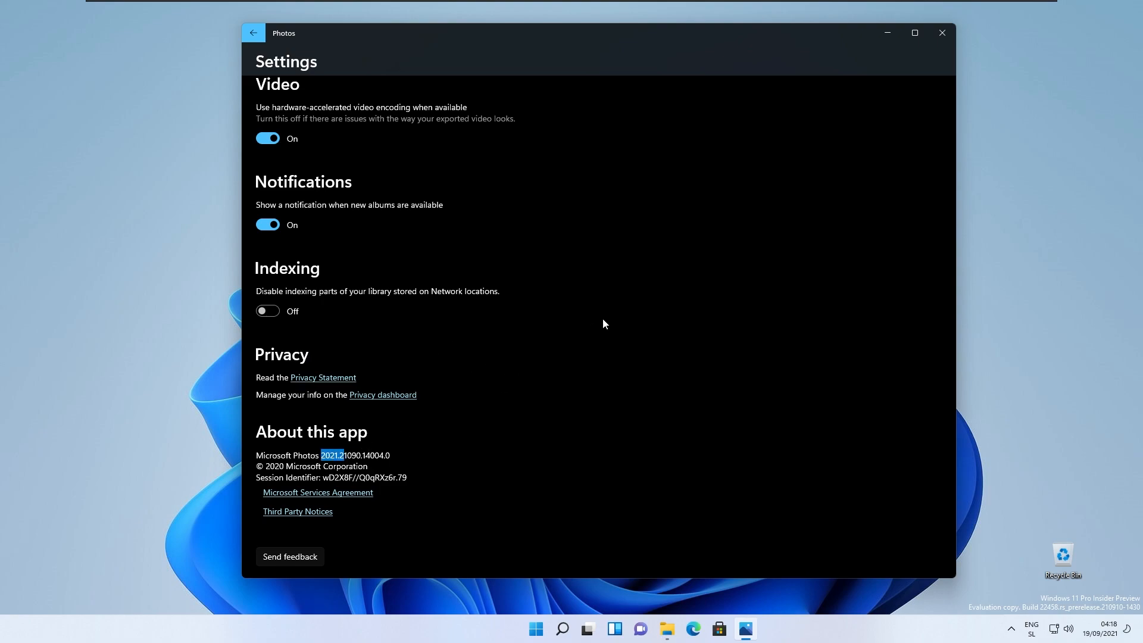
mouse_move(598, 311)
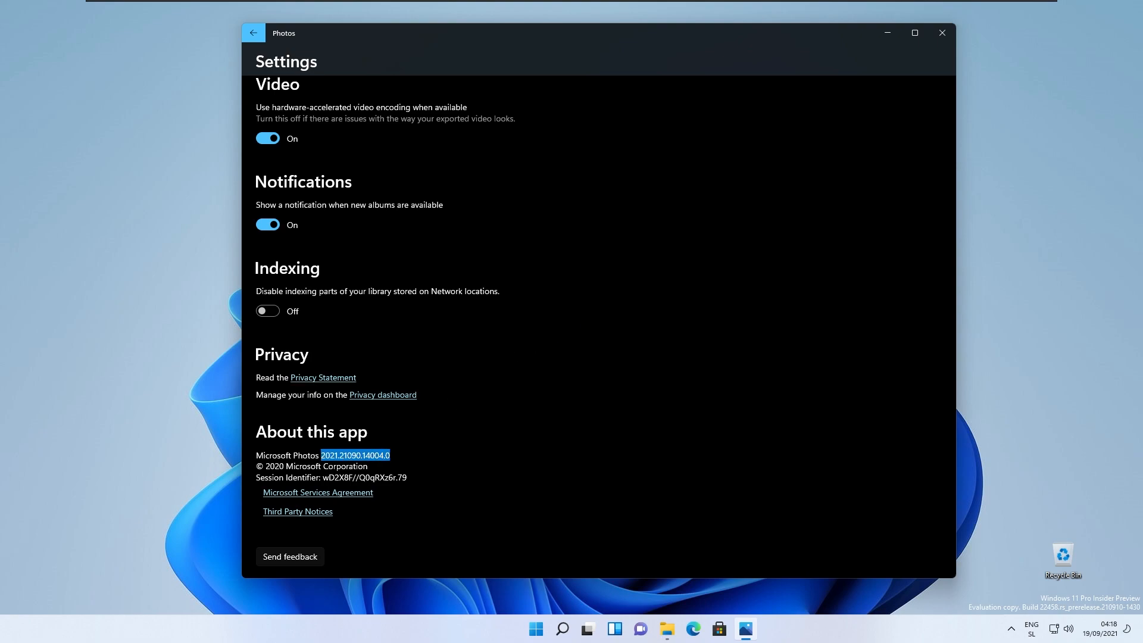
Go back to the image and close the Photos window
scroll(up, 3)
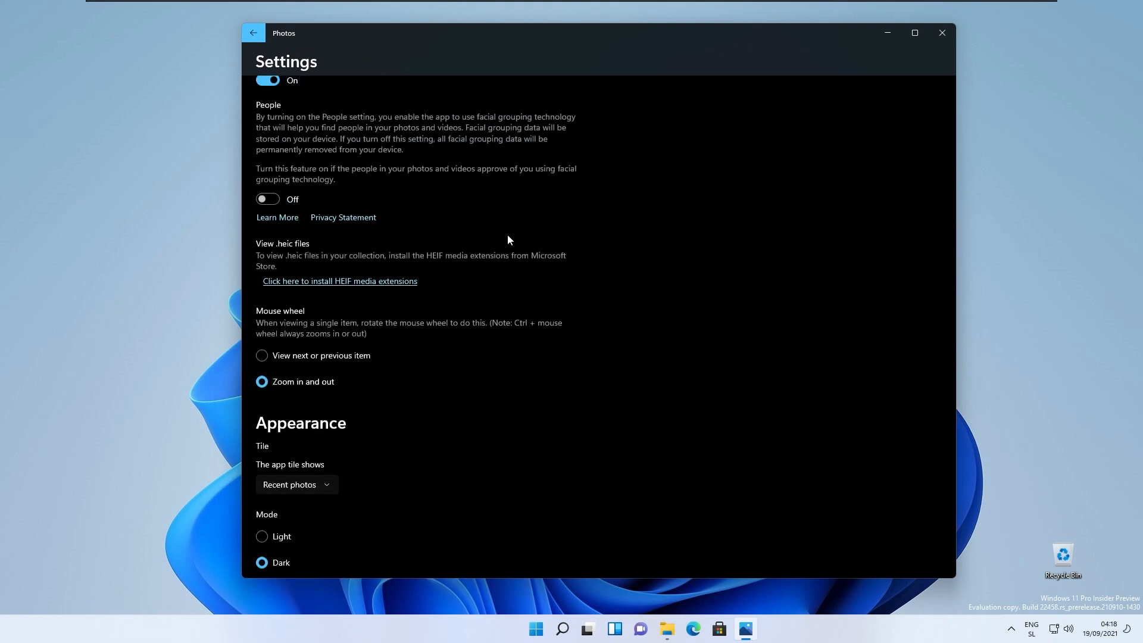
scroll(up, 3)
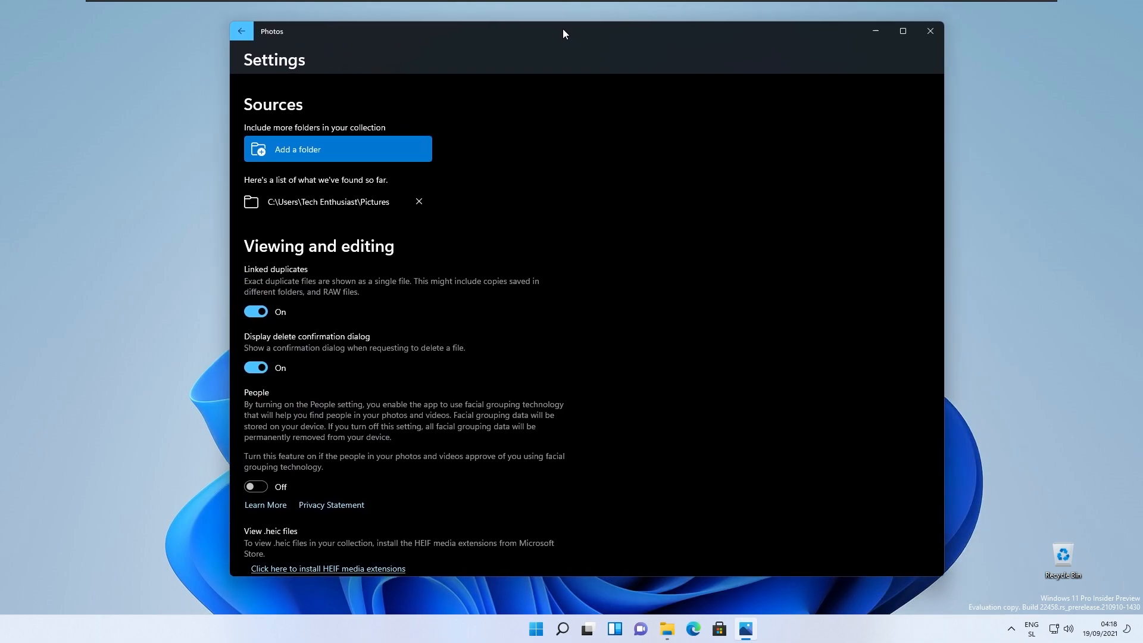
click(240, 30)
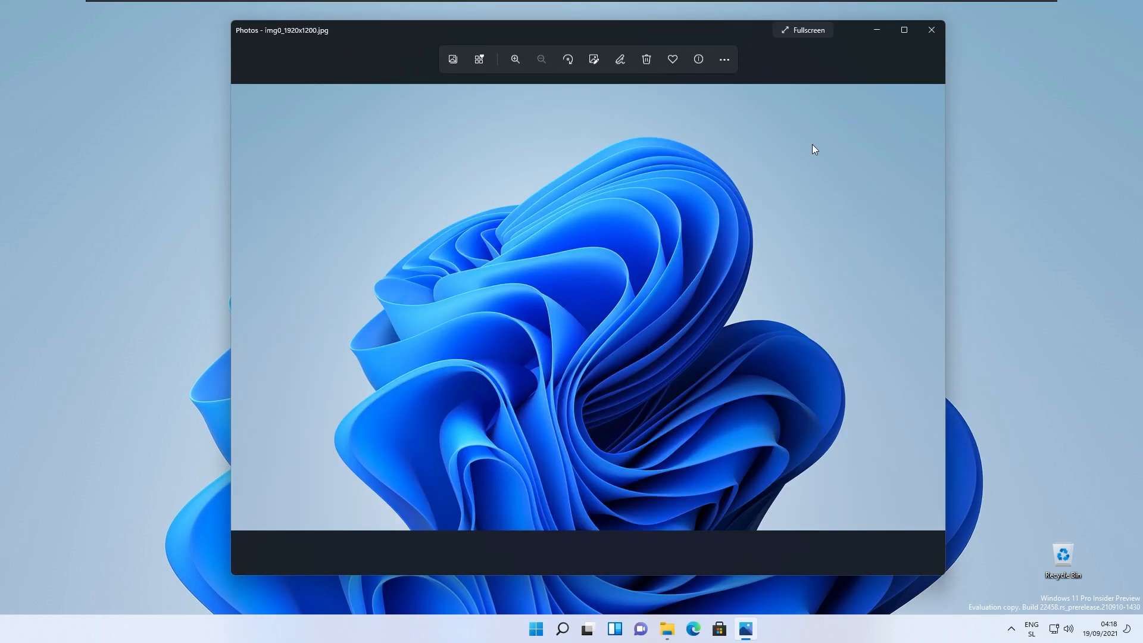
click(931, 29)
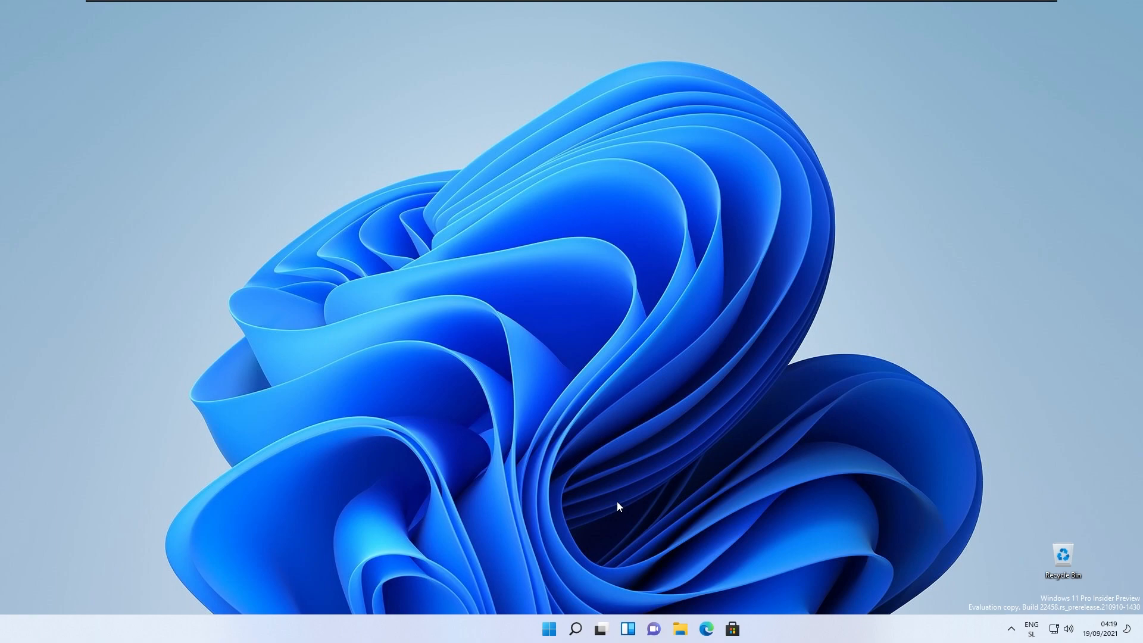
mouse_move(664, 635)
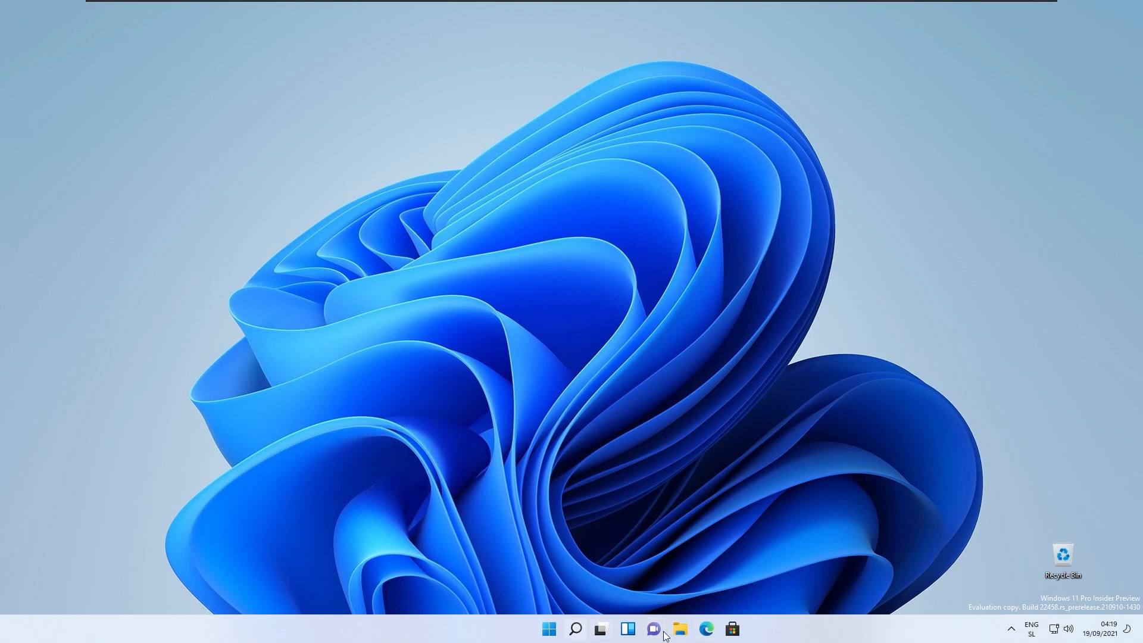
mouse_move(669, 605)
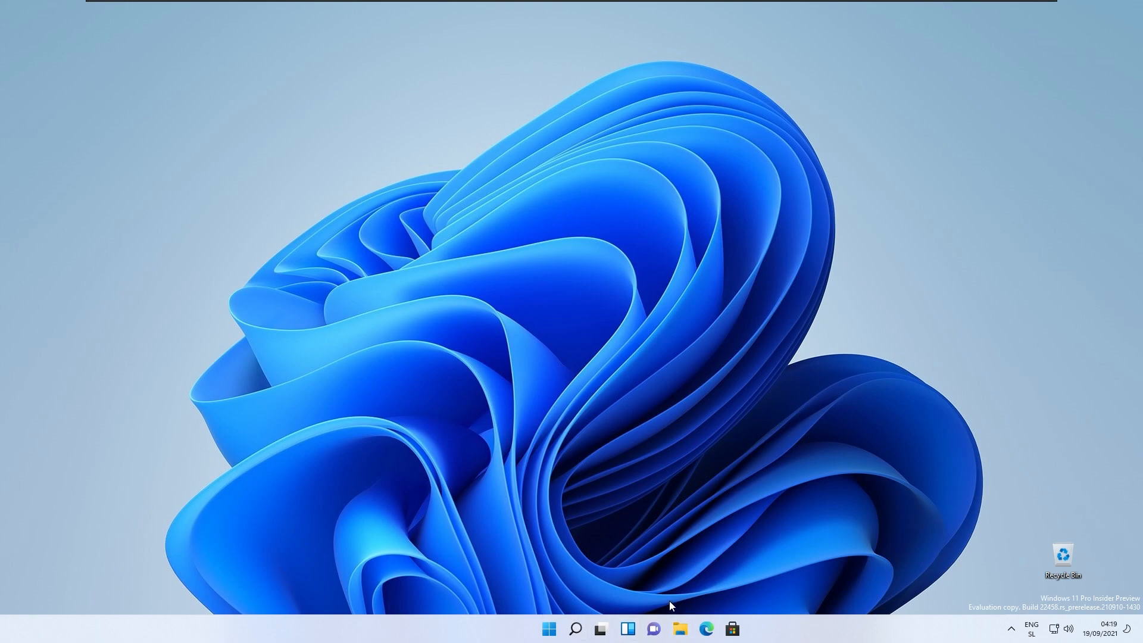
mouse_move(558, 621)
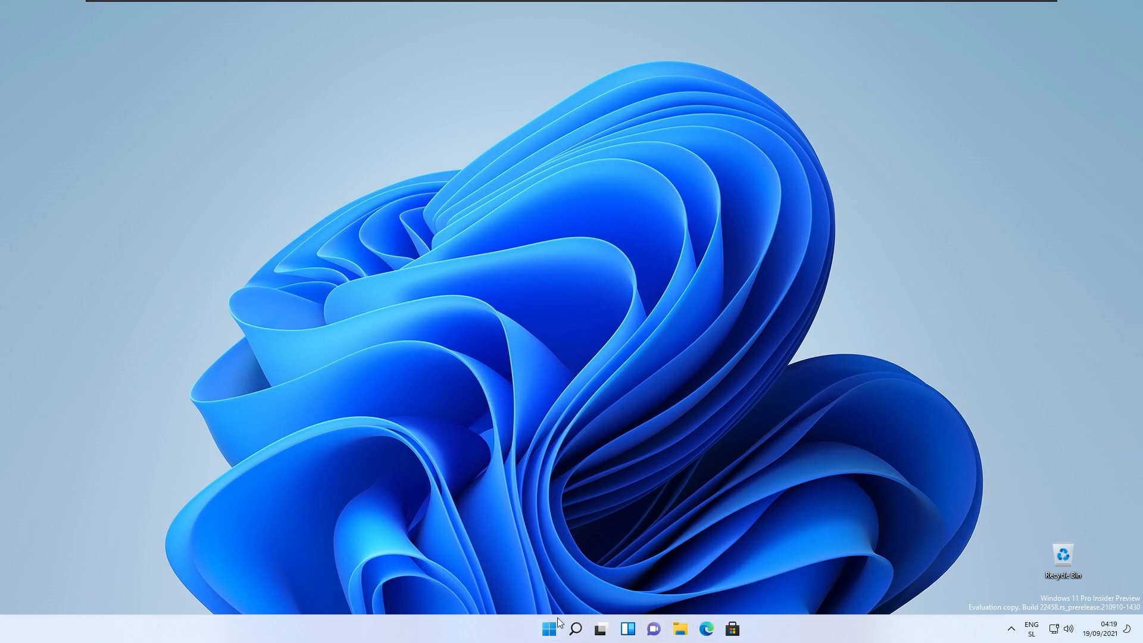
mouse_move(729, 607)
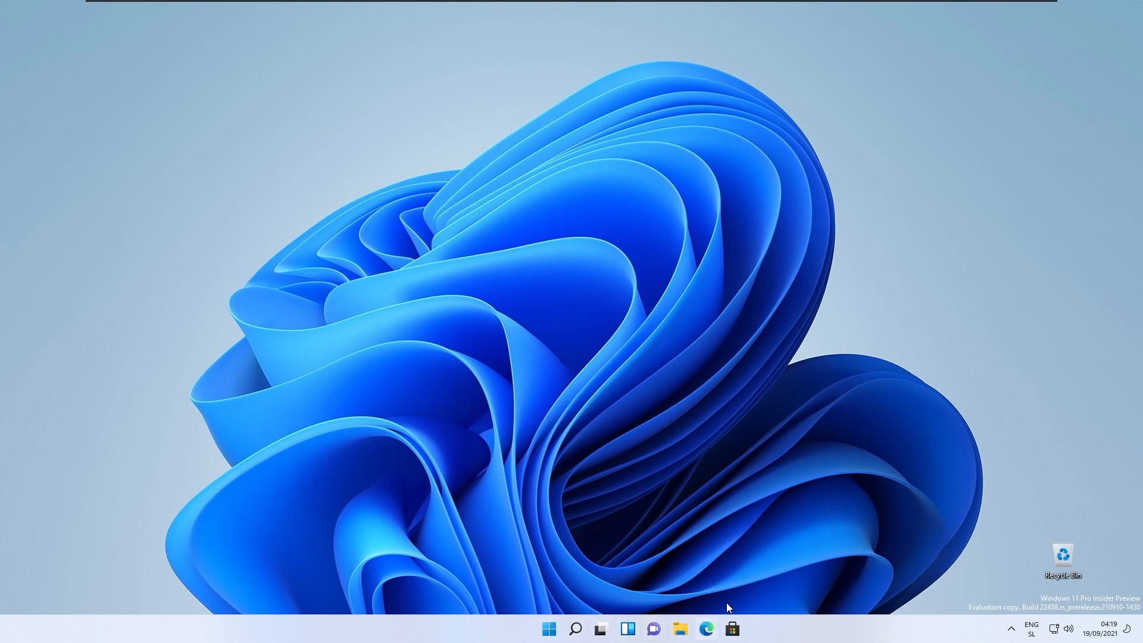
mouse_move(640, 555)
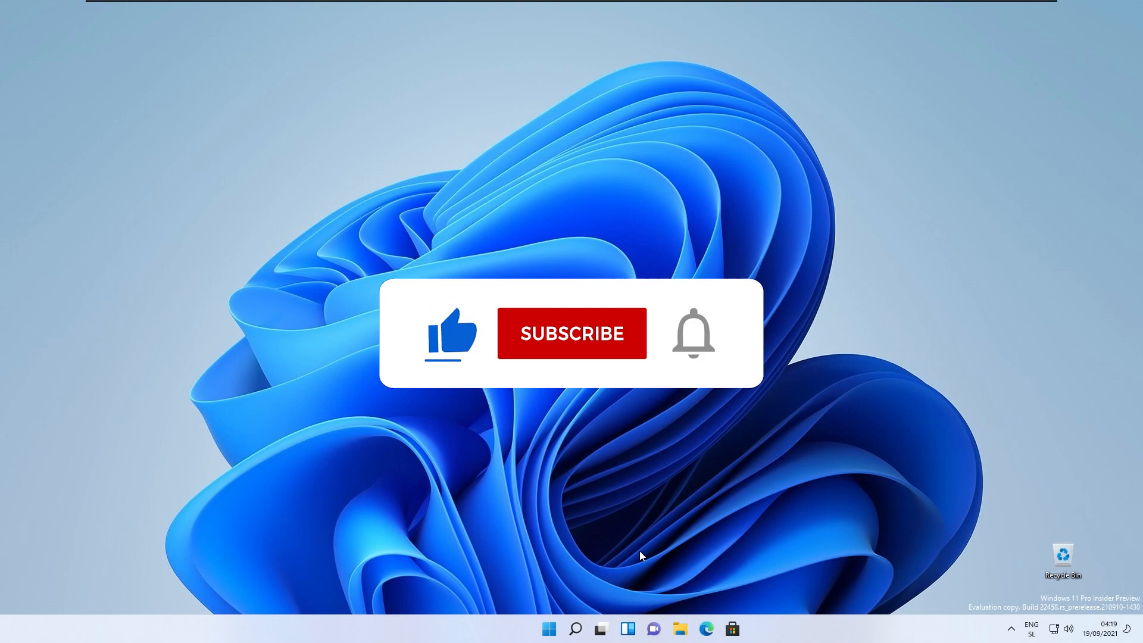
click(571, 334)
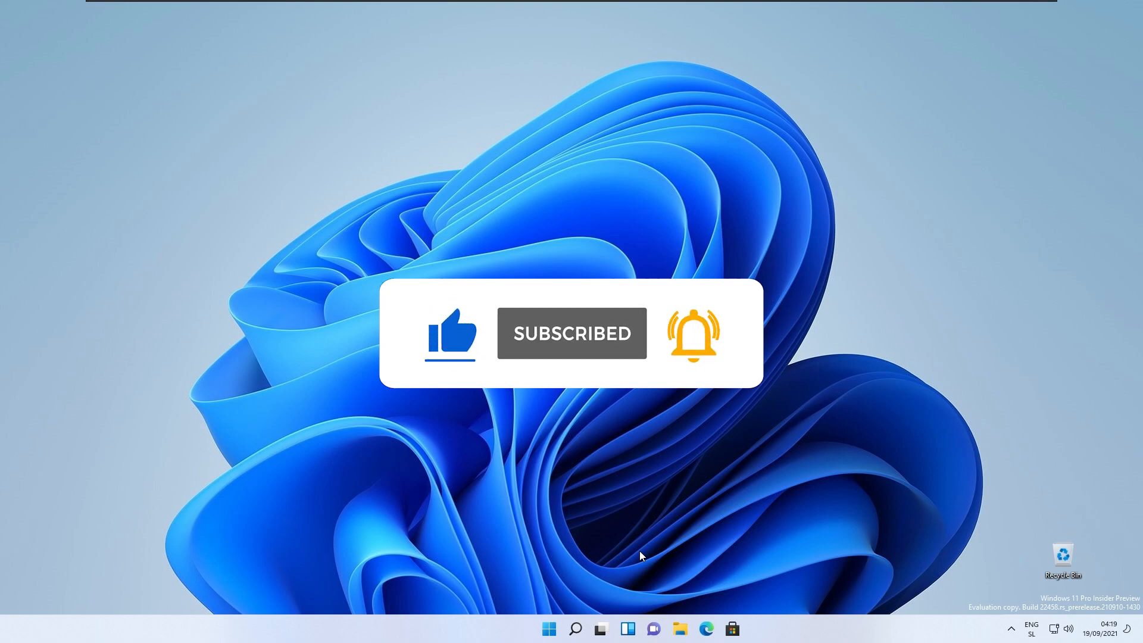